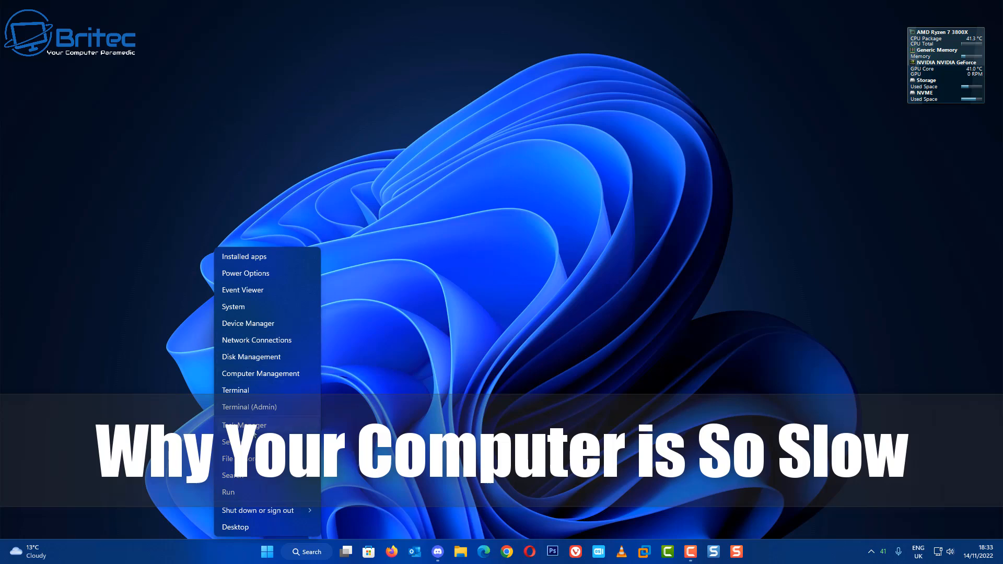
- Open Task Manager's memory graph, showing about 6 GB in use of 32 GB
left_click(244, 425)
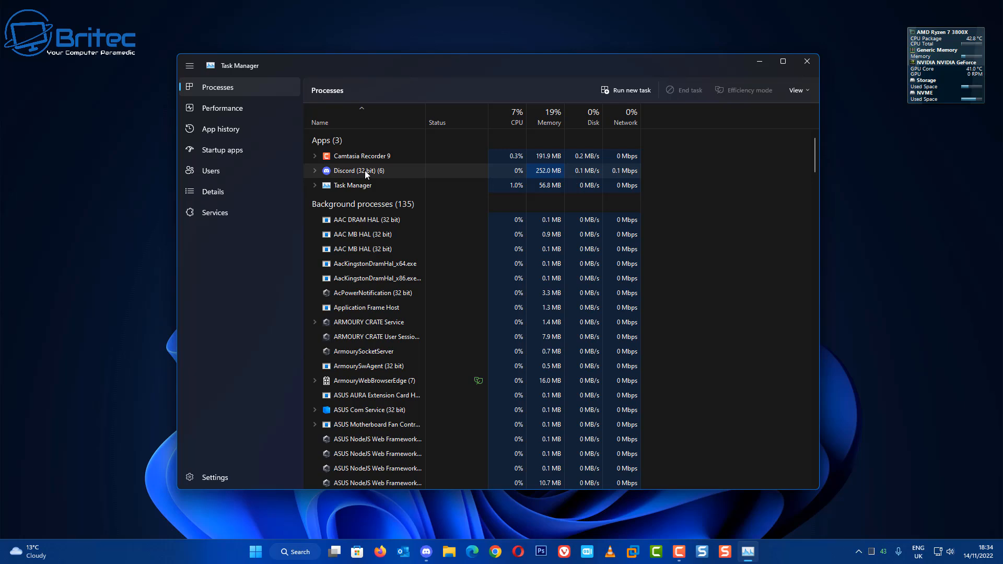
left_click(225, 108)
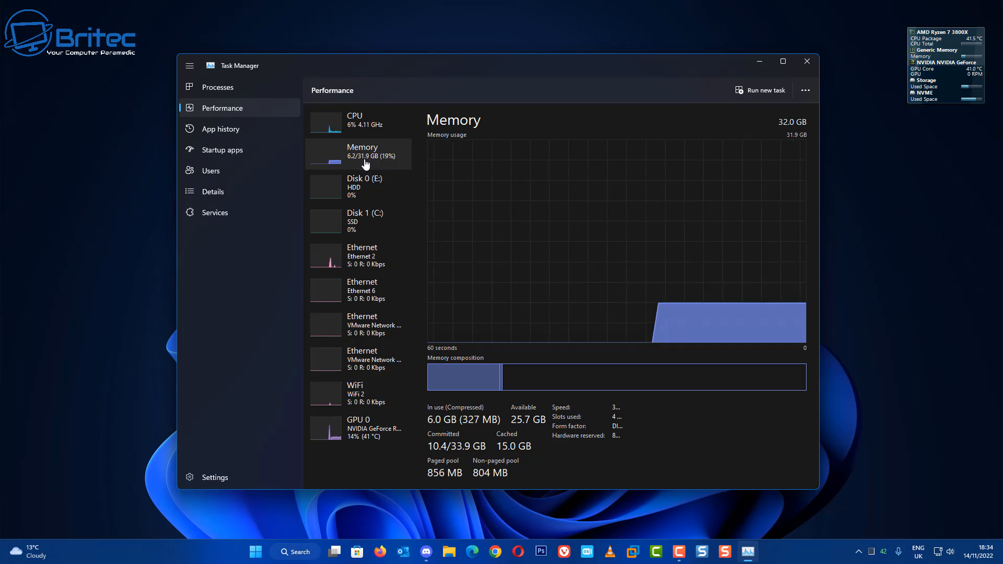
mouse_move(421, 427)
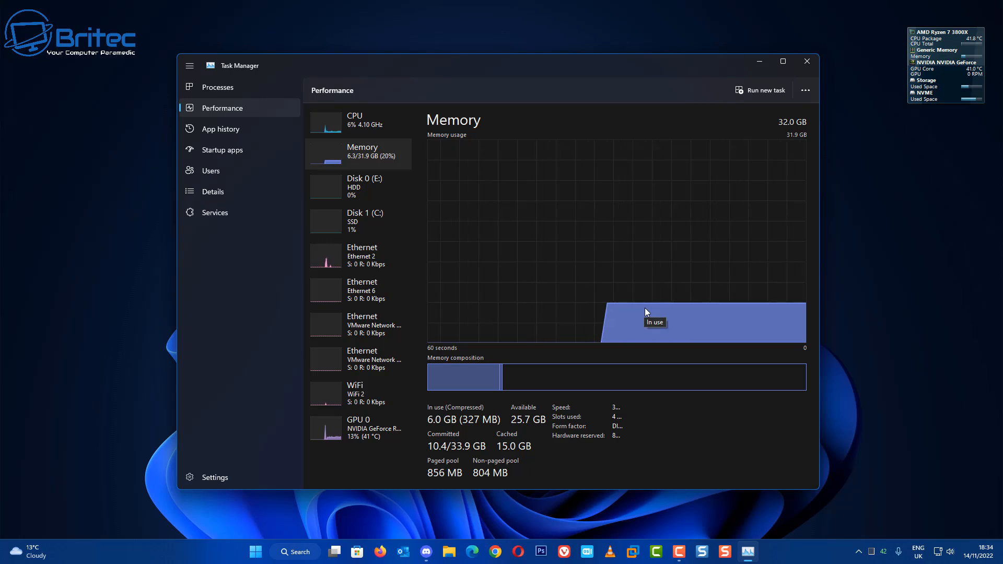
mouse_move(499, 513)
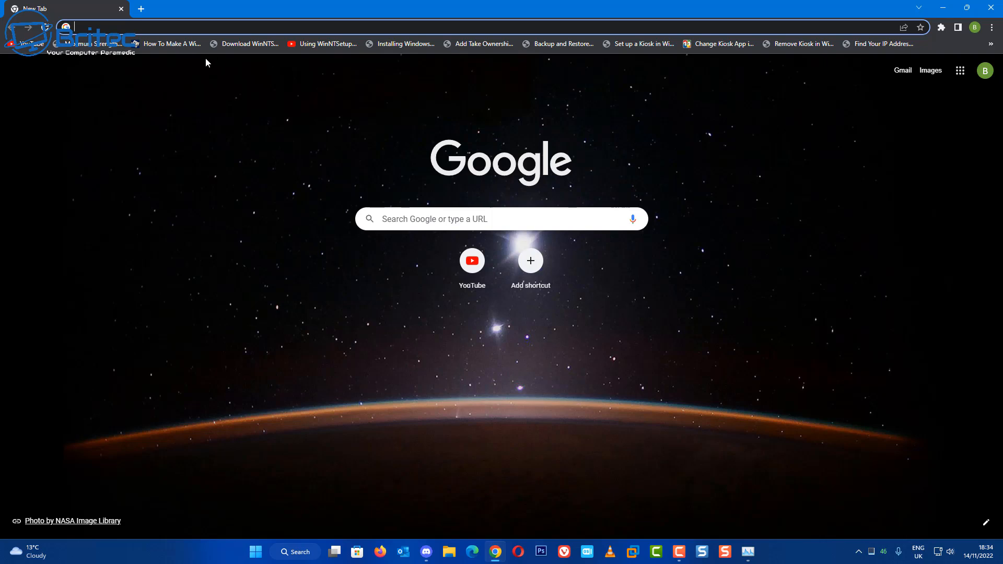
mouse_move(137, 43)
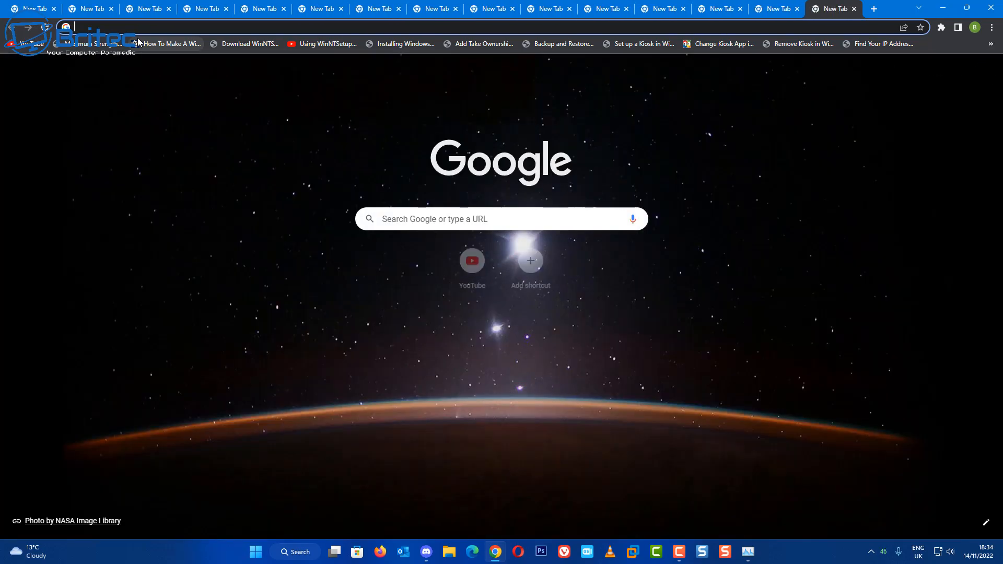
- Add blank Chrome tabs until memory in use reaches about 8.8 GB
left_click(871, 8)
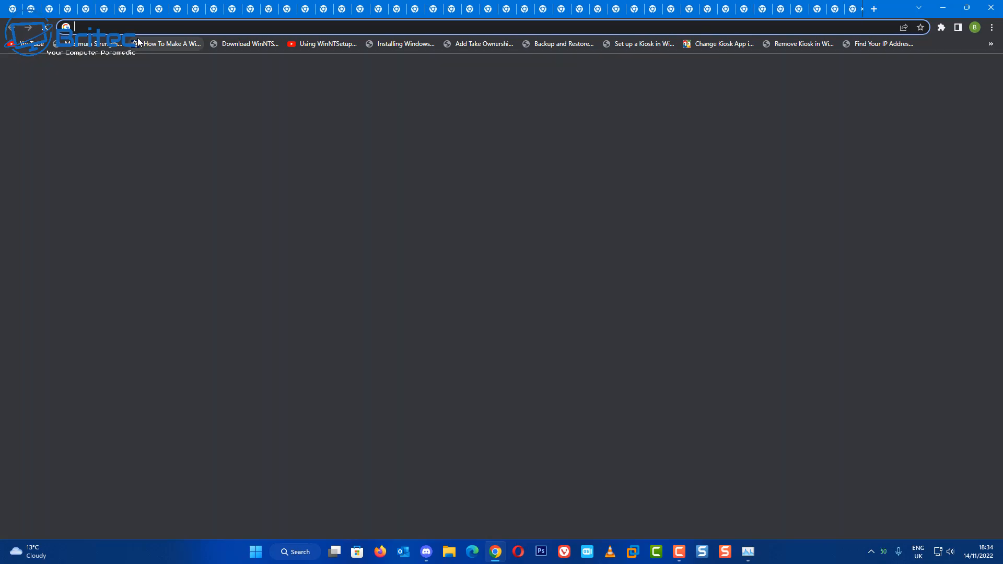
left_click(872, 9)
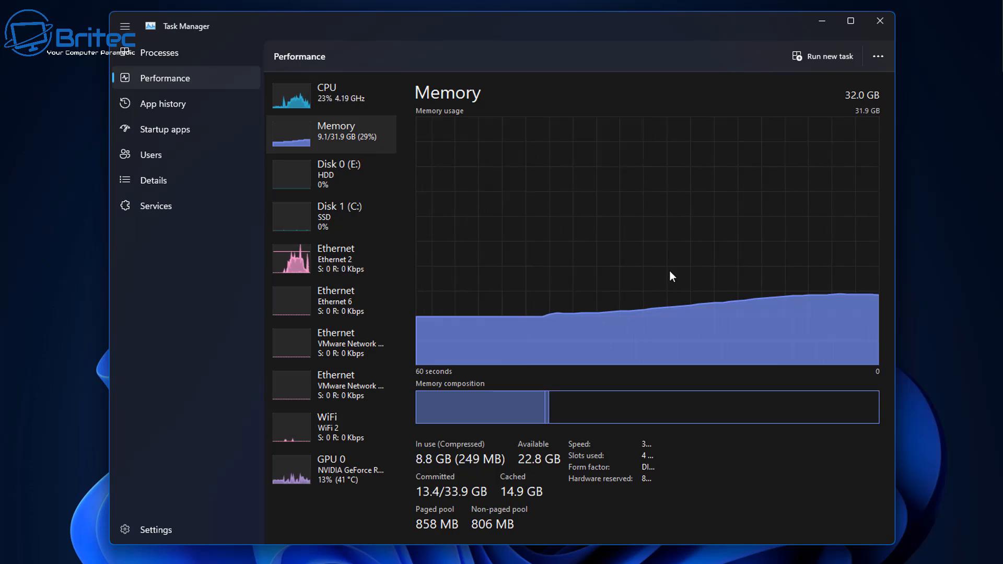
mouse_move(874, 302)
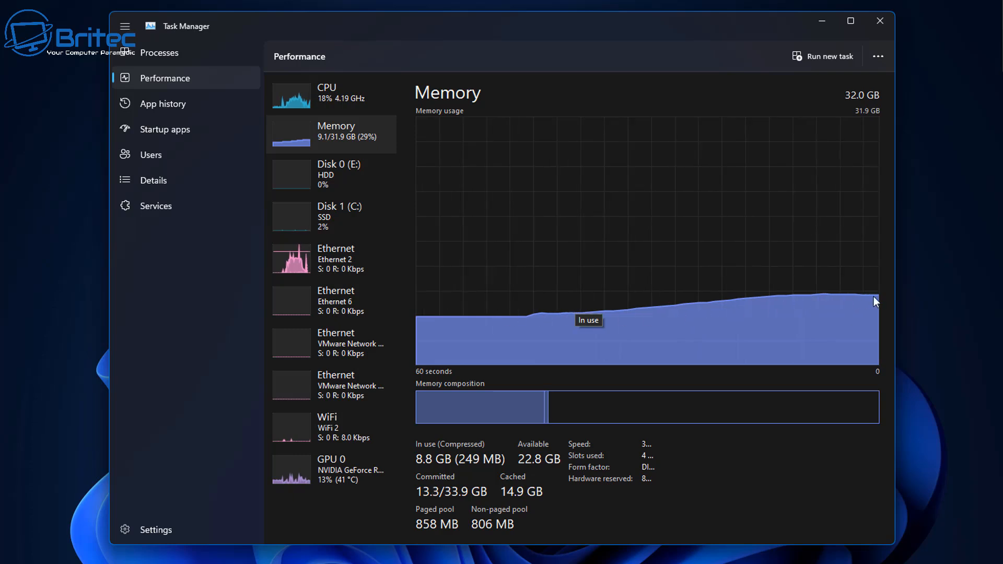
mouse_move(499, 294)
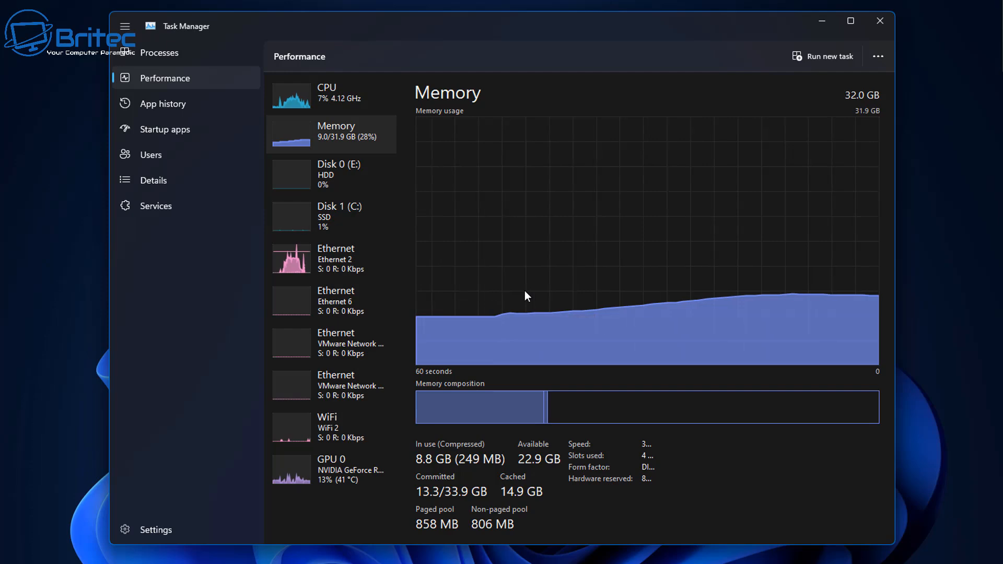
mouse_move(518, 377)
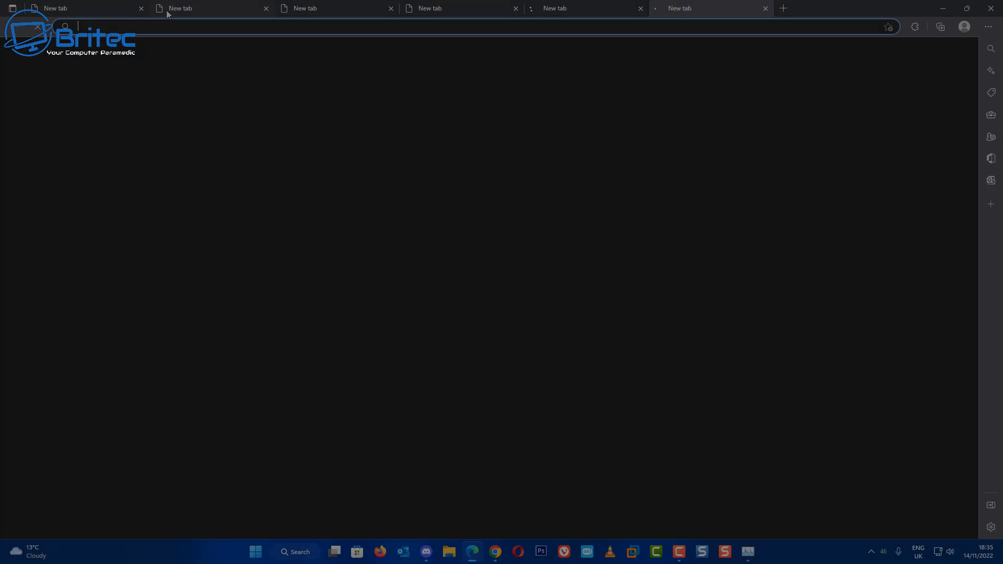
- Open about twenty blank Edge tabs, raising memory use to about 11.8 GB
left_click(783, 8)
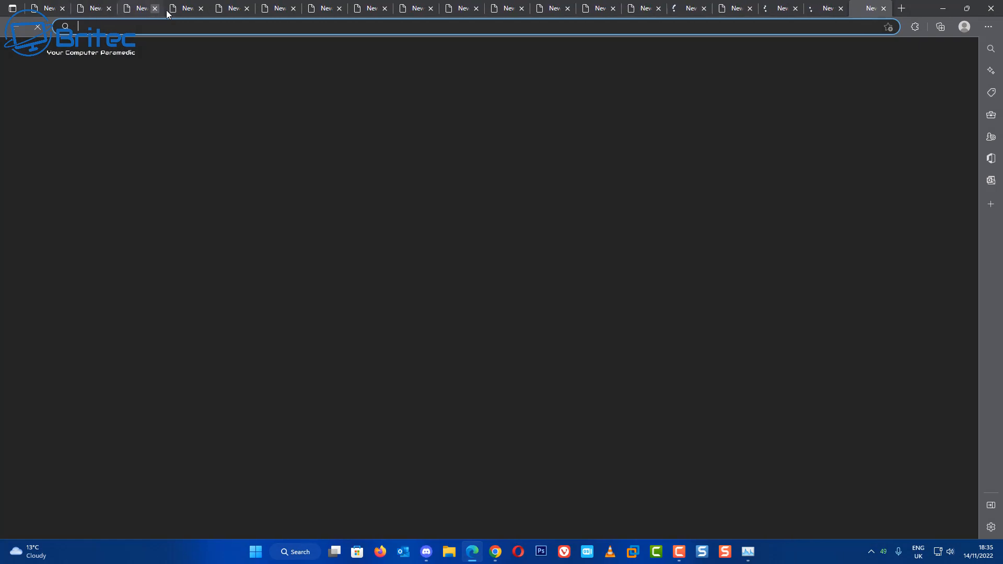
left_click(901, 8)
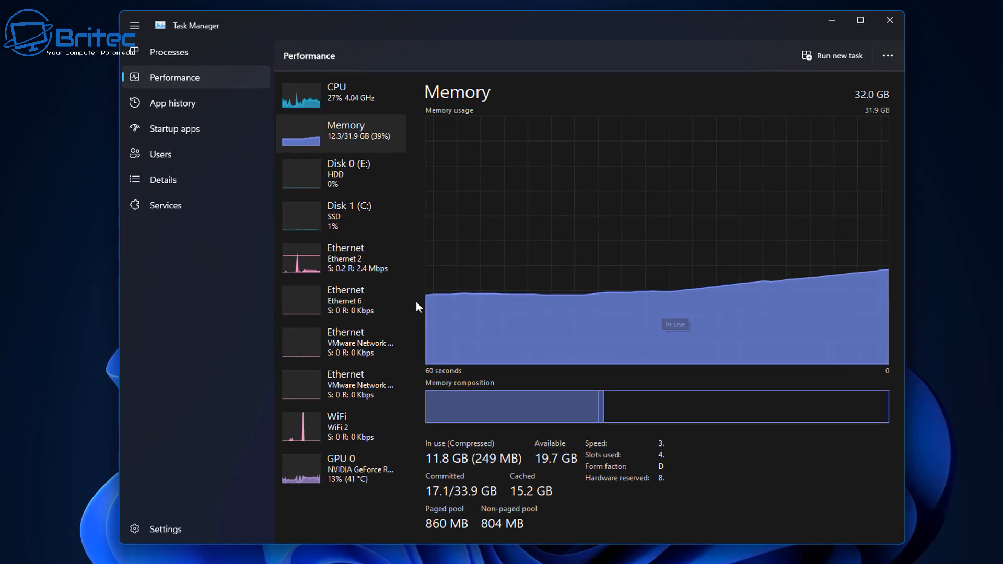
mouse_move(879, 276)
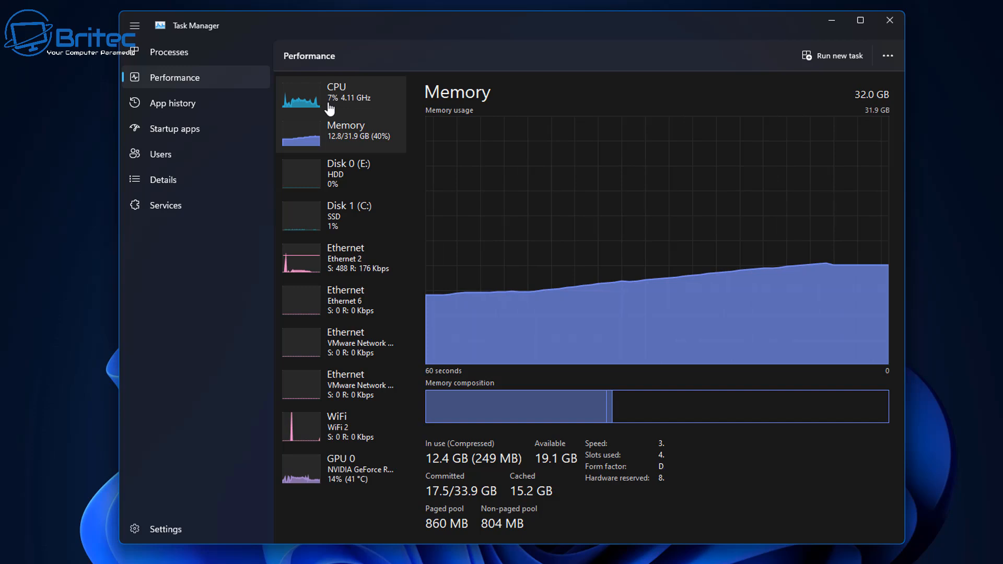
- View the CPU utilisation graph, then return to memory at about 12.2 GB in use
left_click(336, 93)
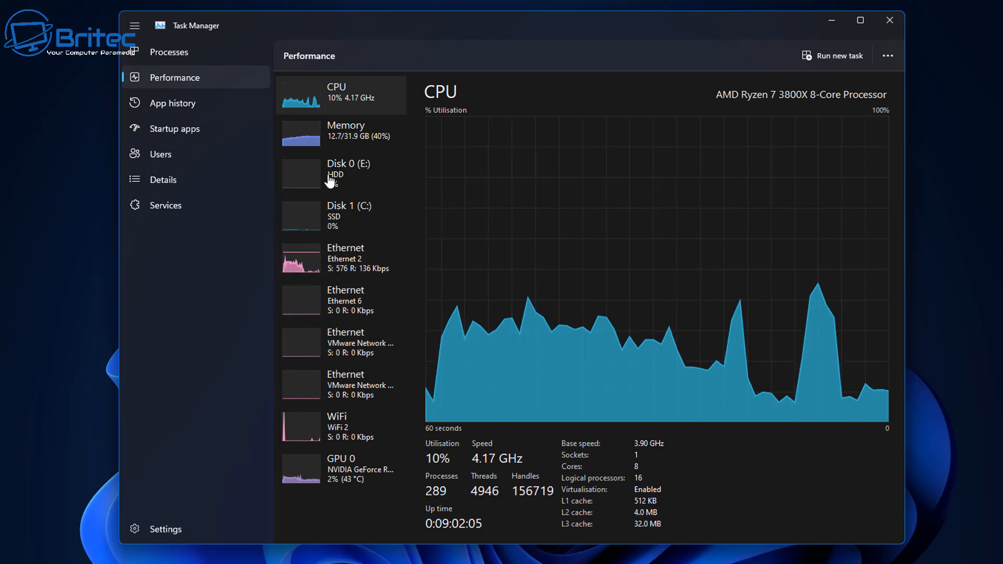
left_click(345, 131)
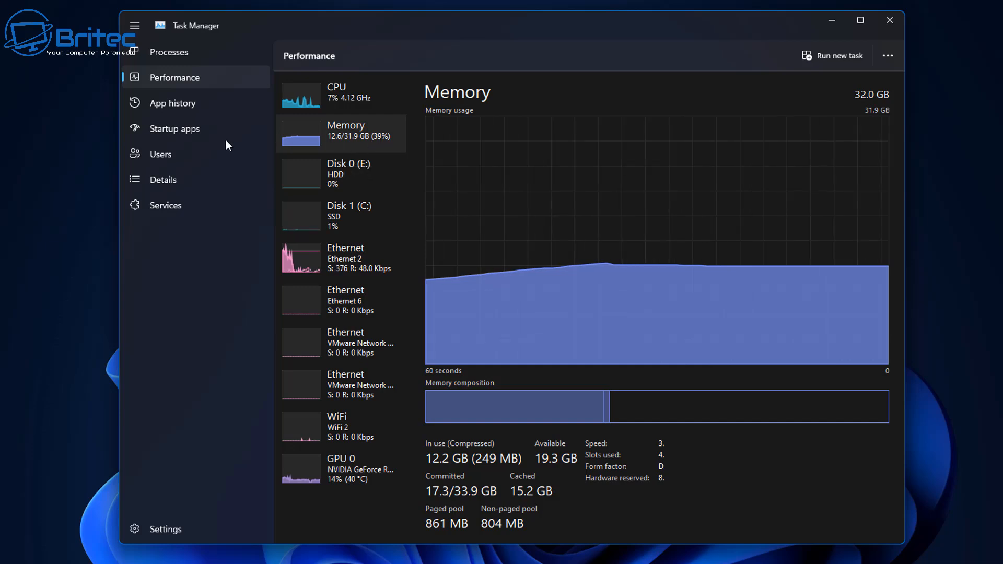
- List running processes and inspect Google Chrome using about 2.5 GB of memory
left_click(170, 52)
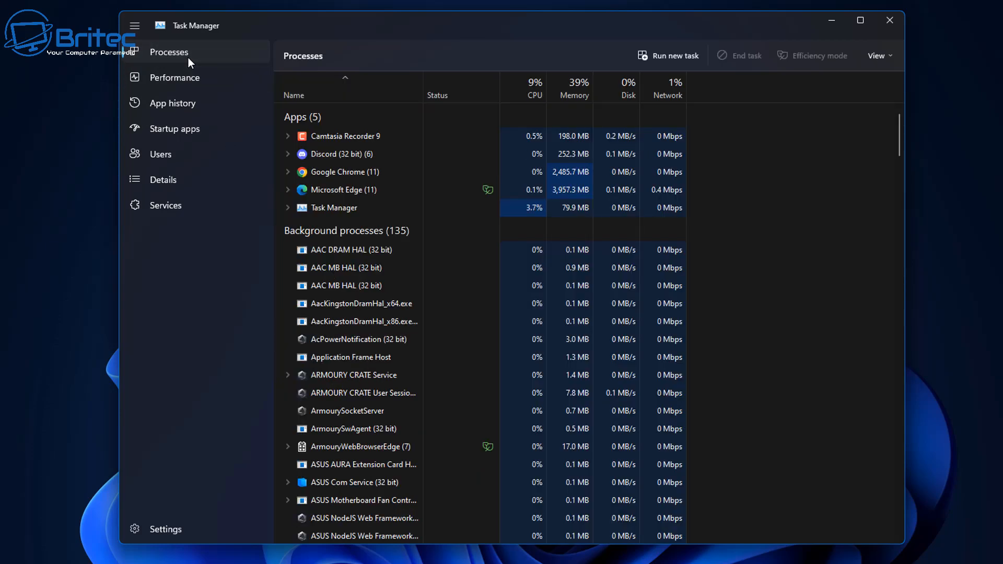
mouse_move(362, 180)
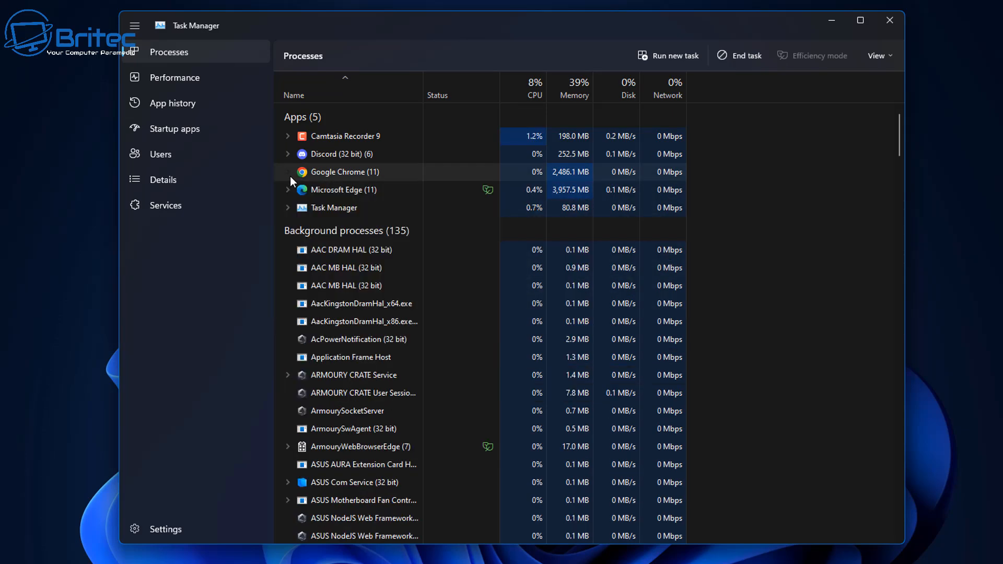
left_click(287, 189)
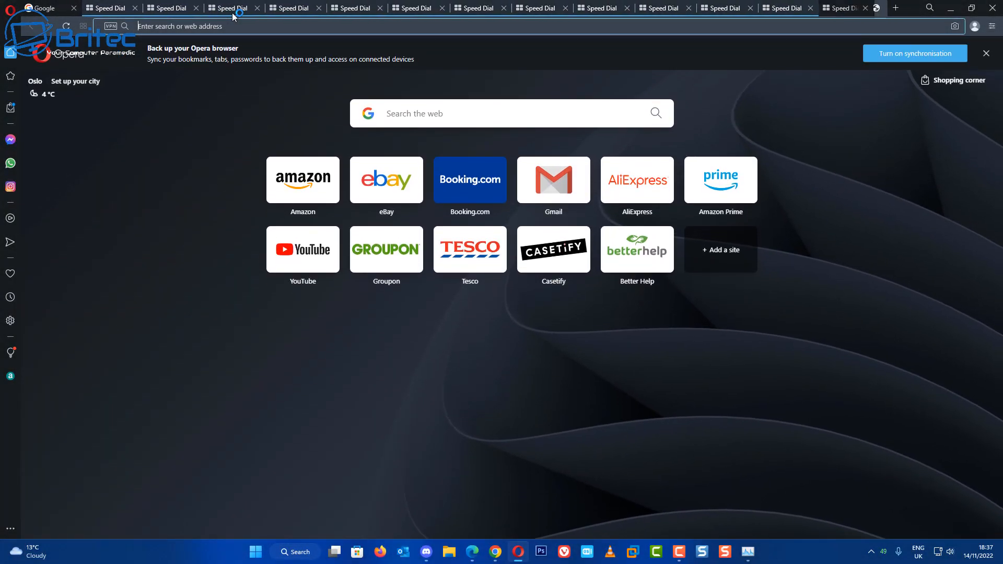
- Fill Opera's tab strip with many new Speed Dial tabs
left_click(894, 7)
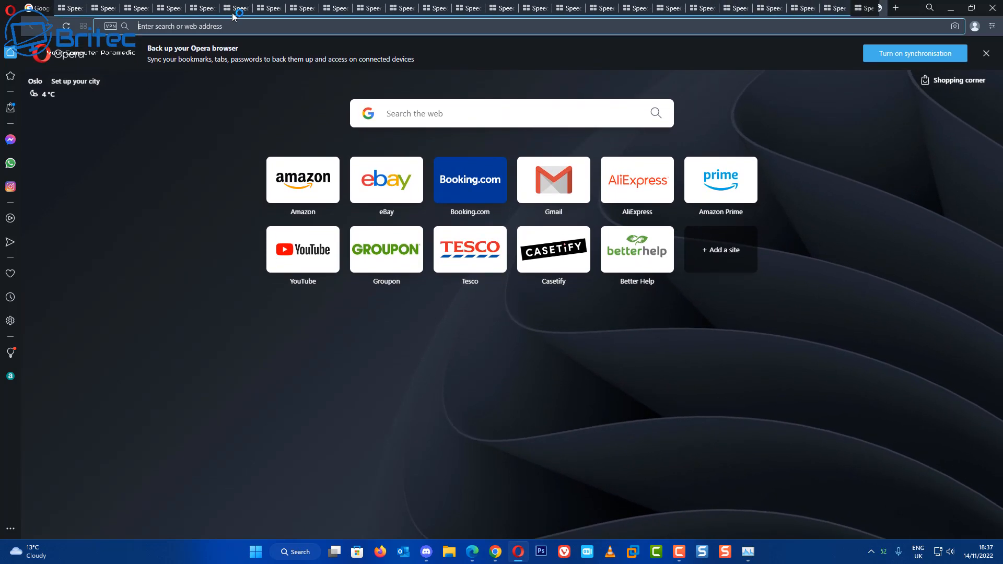
left_click(895, 8)
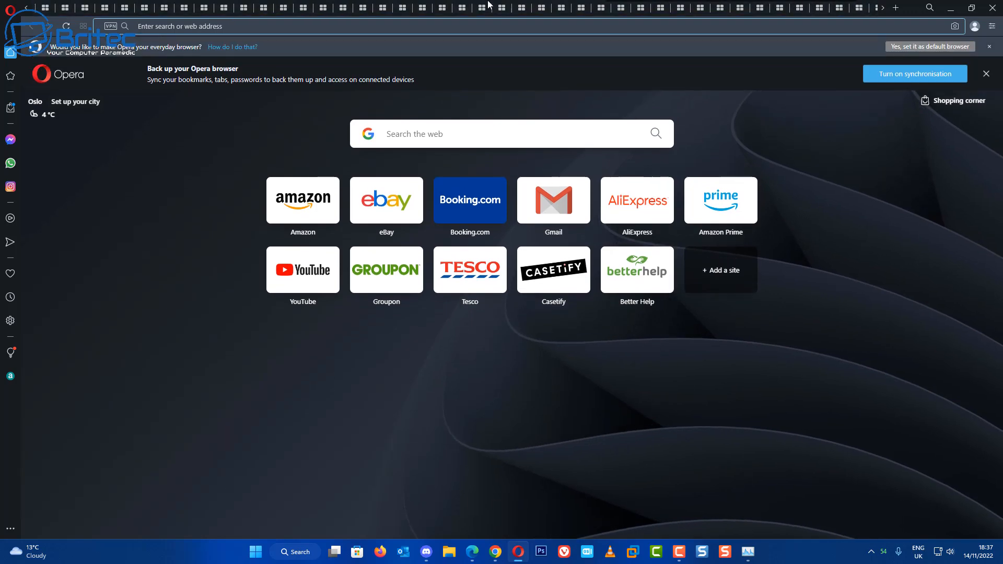
mouse_move(949, 13)
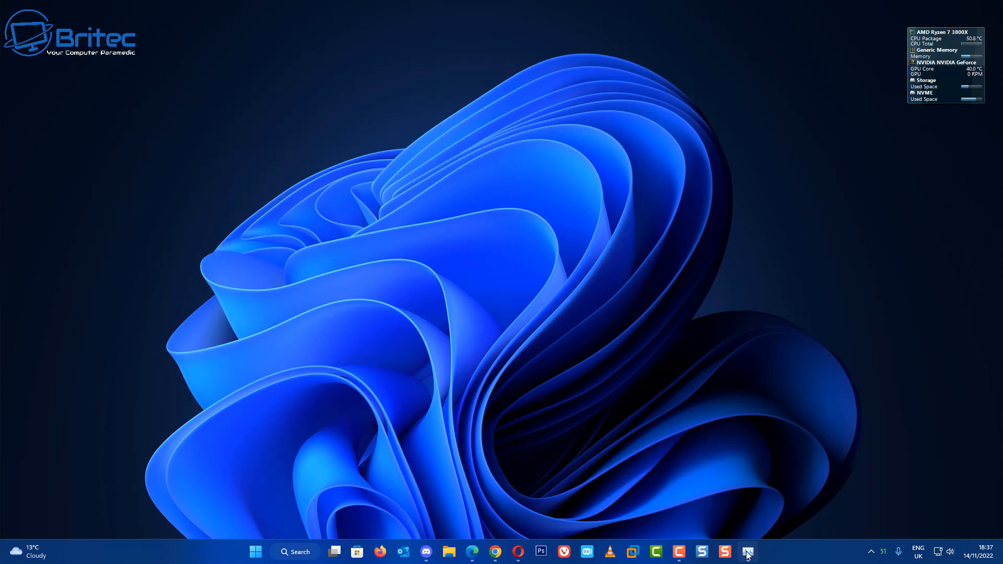
- Show Opera at about 600 MB and memory at 13.5 of 31.9 GB
left_click(748, 552)
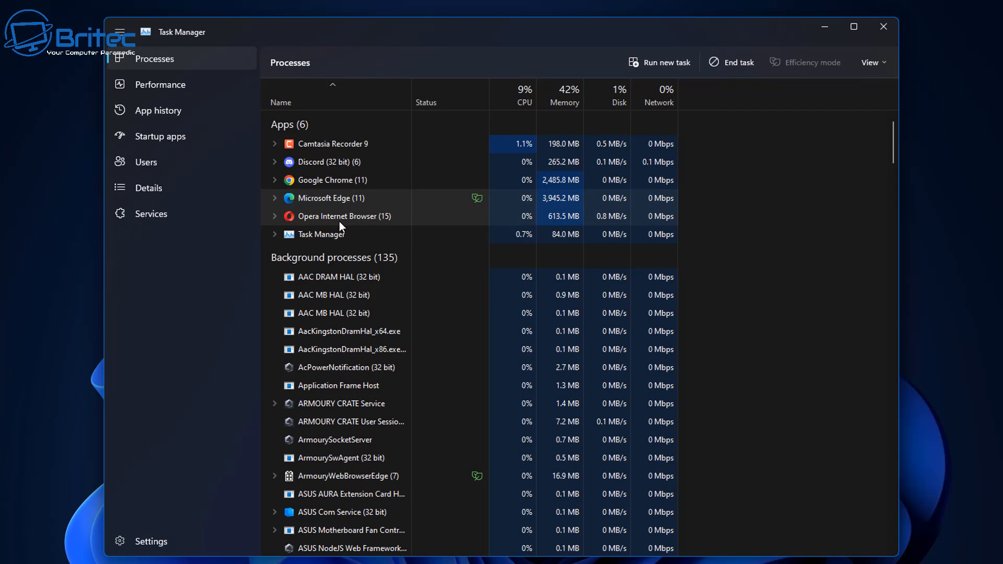
mouse_move(158, 84)
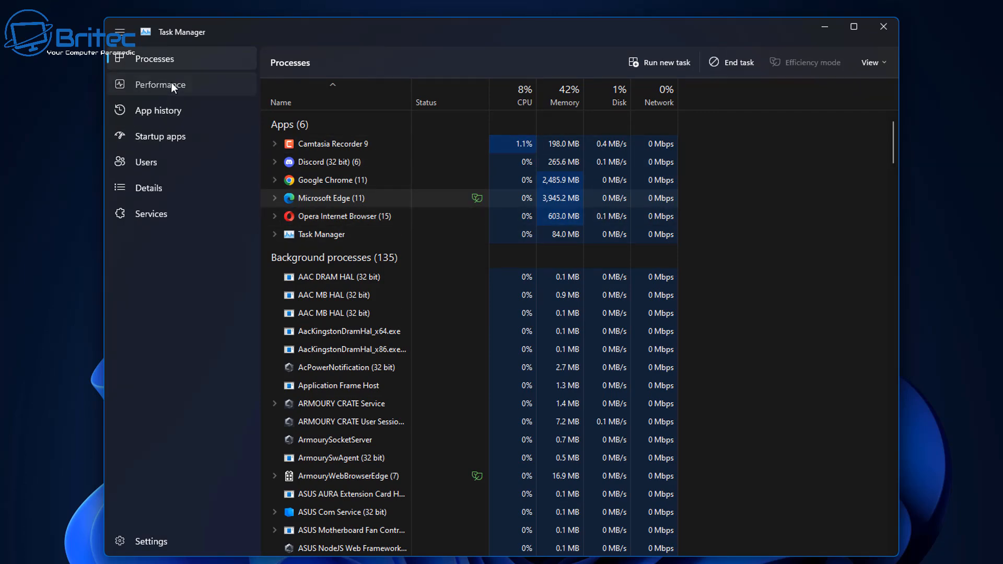
left_click(160, 84)
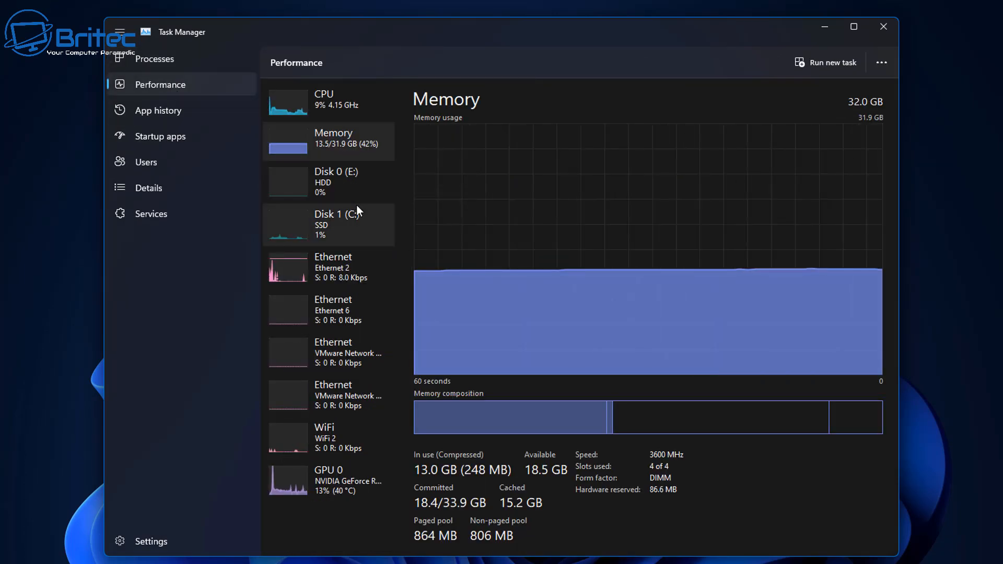
mouse_move(350, 119)
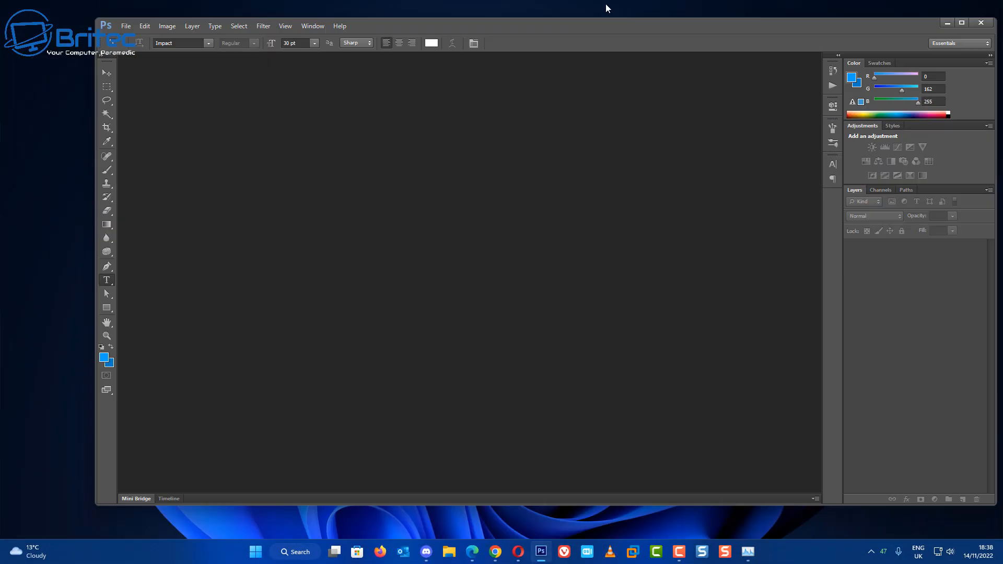
- Create a new 1920×1080 transparent Photoshop image while memory sits near 13.9 GB
left_click(126, 26)
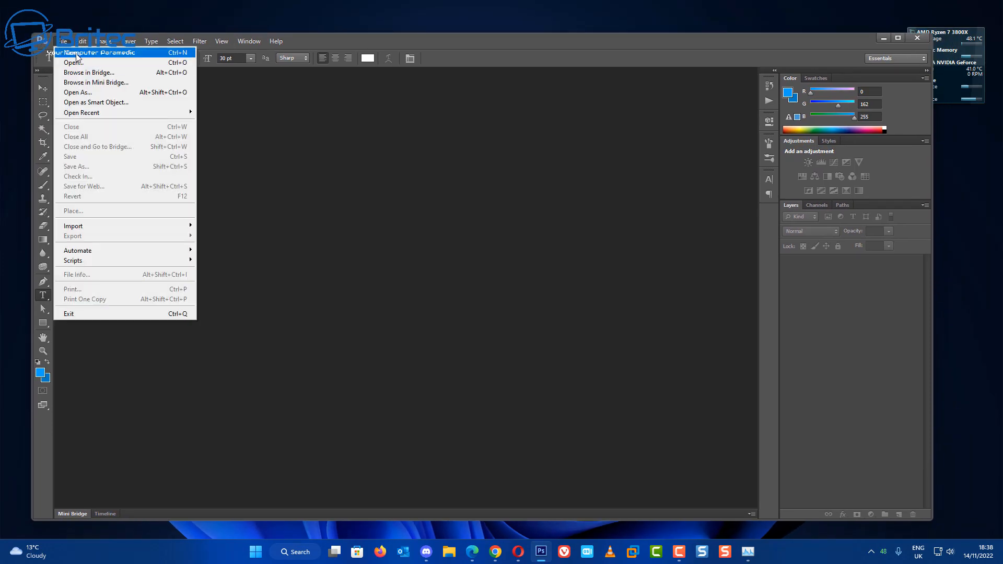
left_click(71, 52)
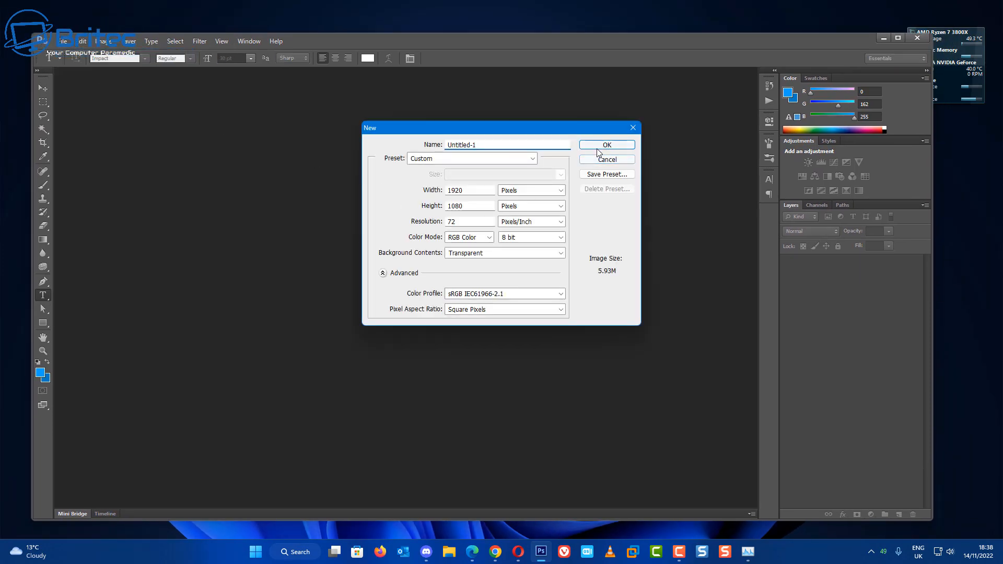
left_click(606, 144)
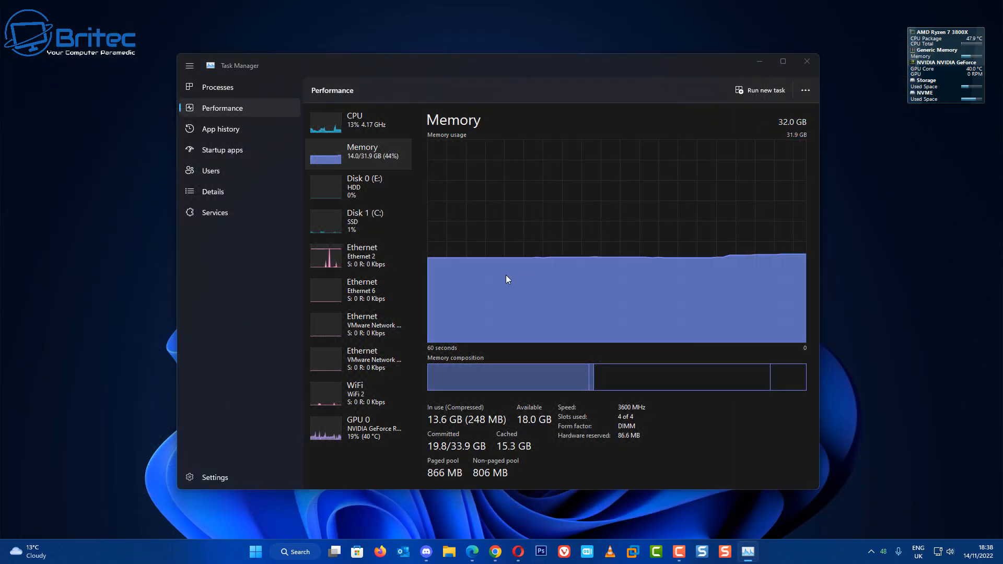
left_click(541, 552)
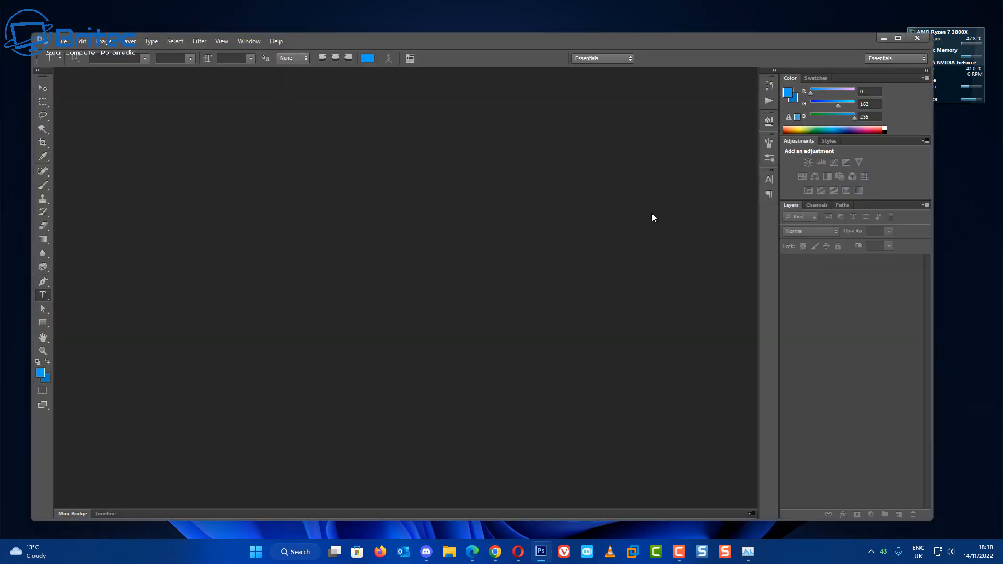
left_click(63, 41)
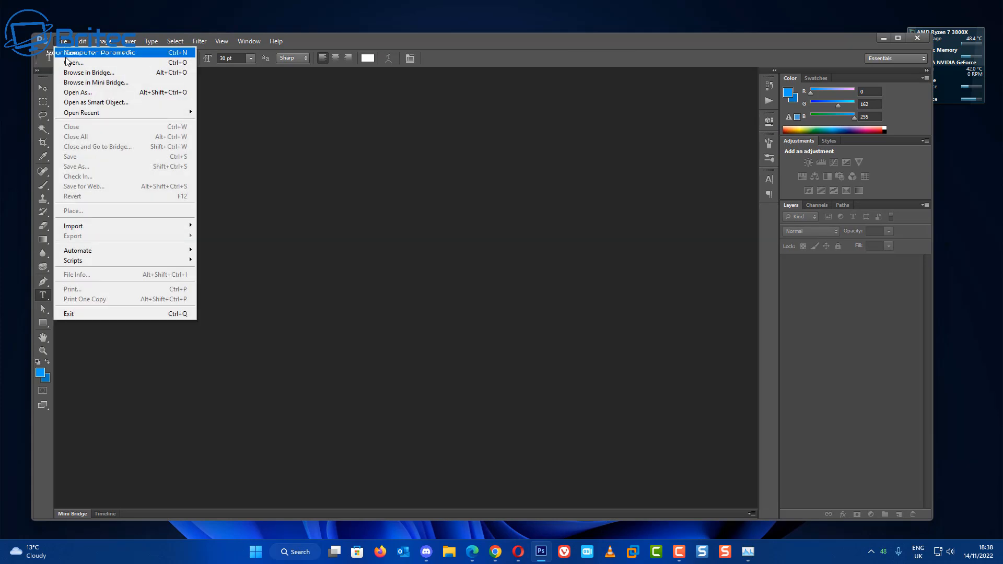
left_click(71, 52)
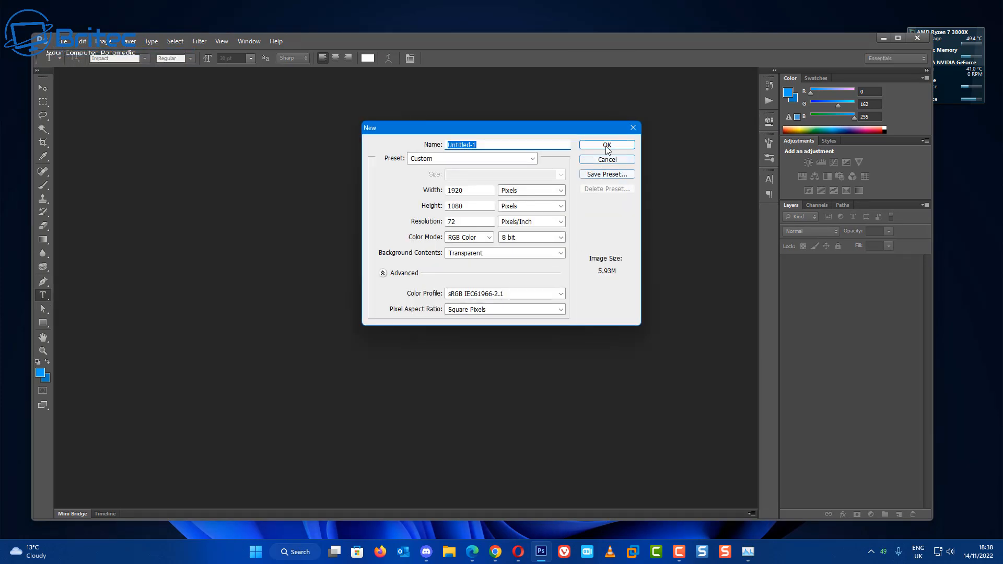
left_click(605, 145)
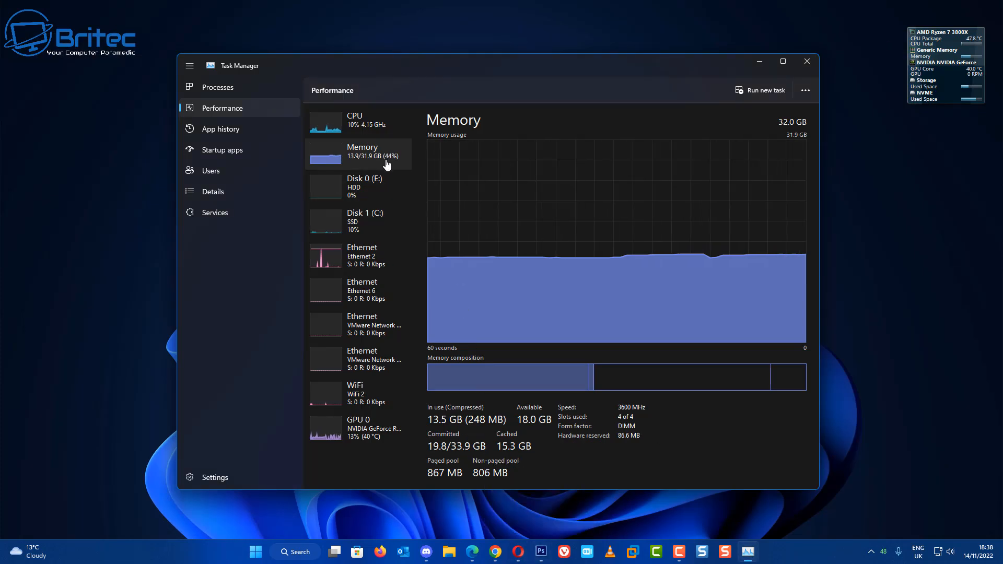
mouse_move(662, 393)
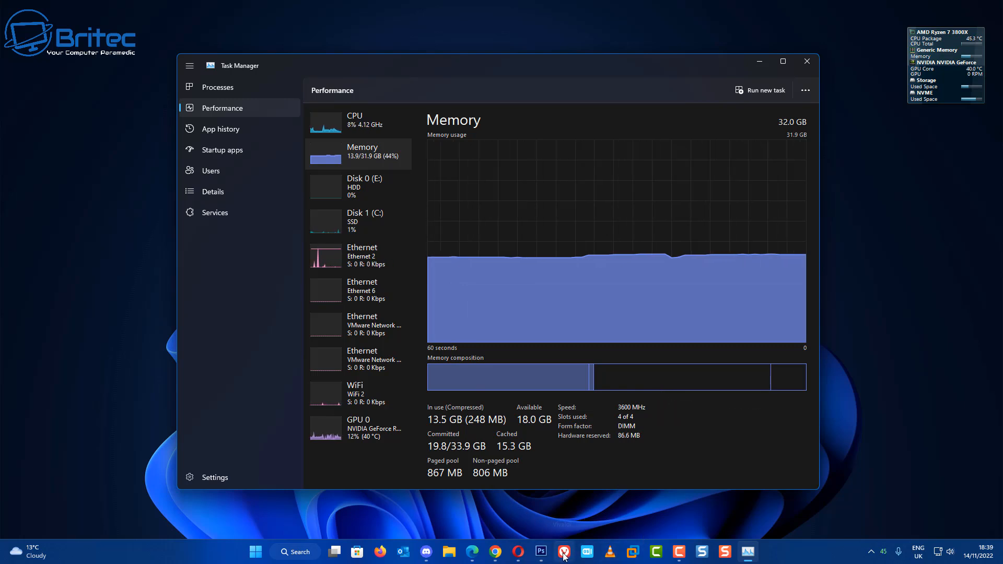
left_click(552, 551)
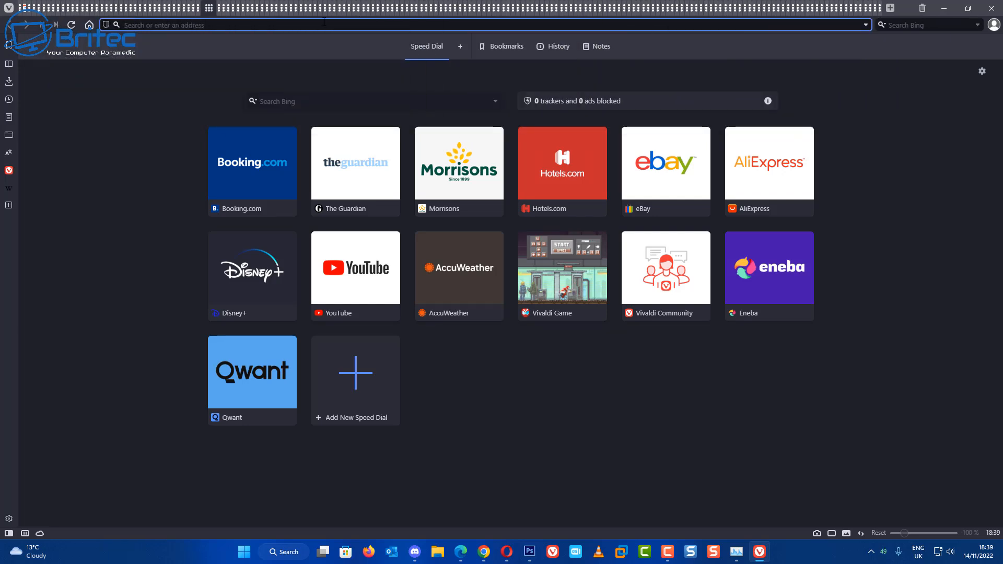
type("googo")
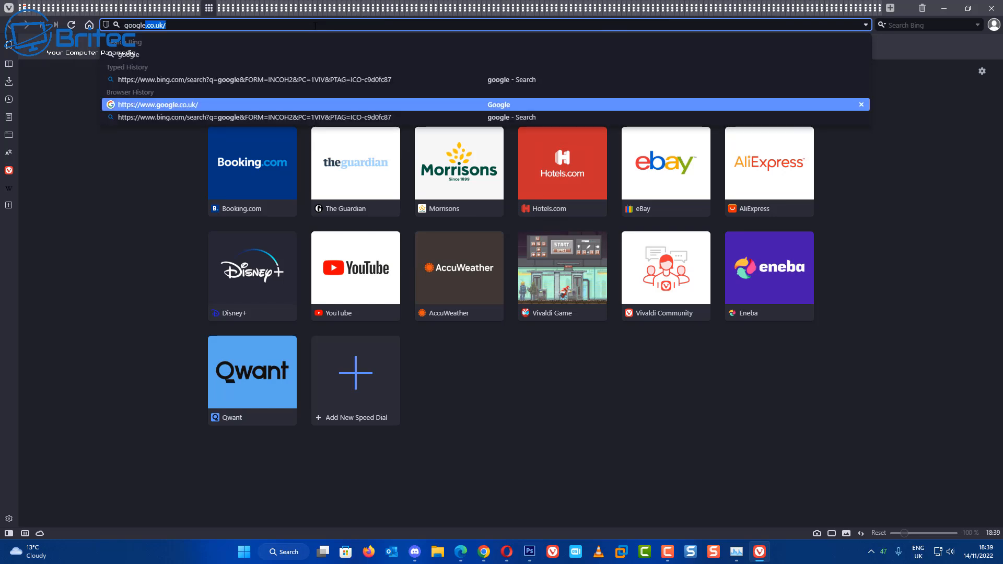
left_click(159, 104)
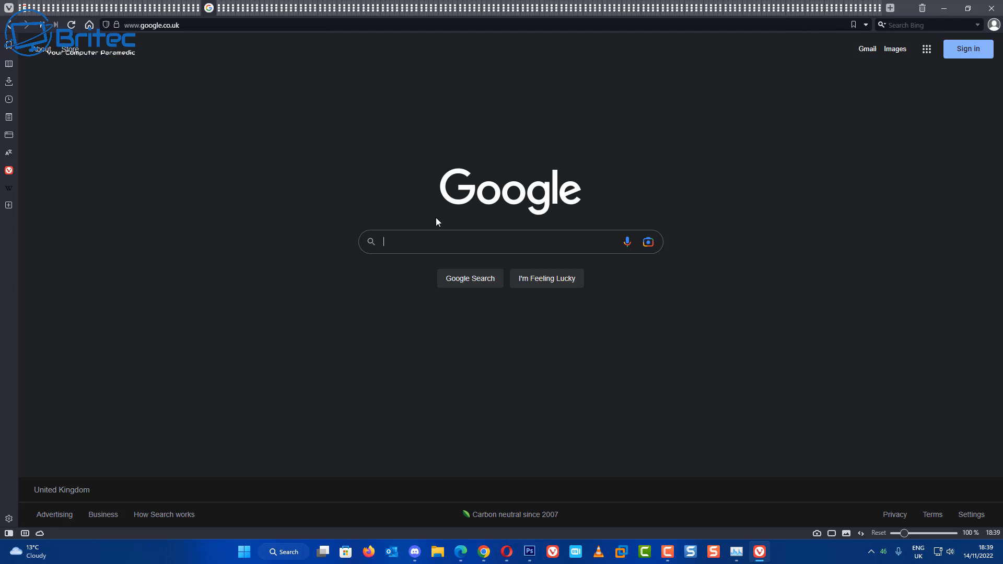
type("bbc sport")
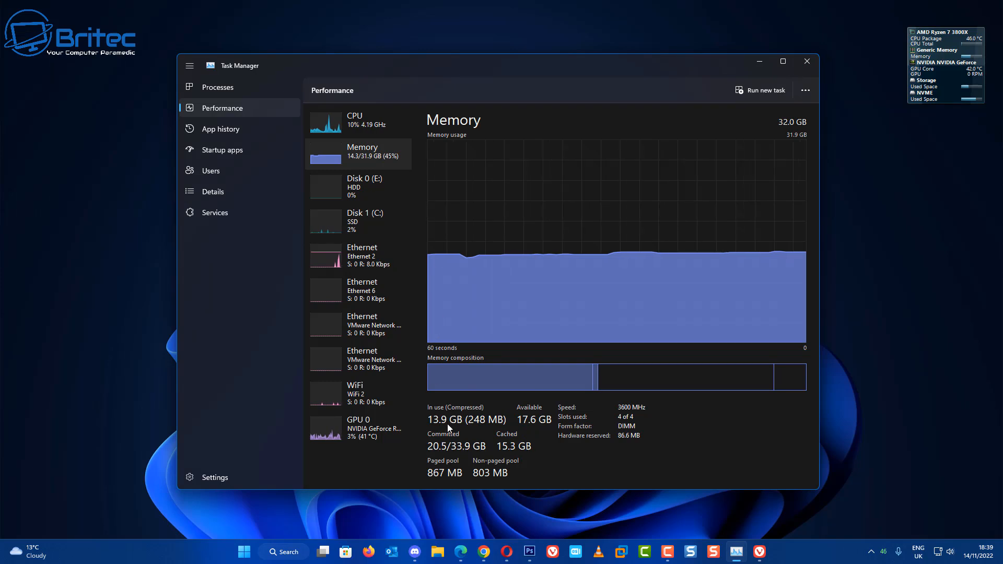
mouse_move(506, 551)
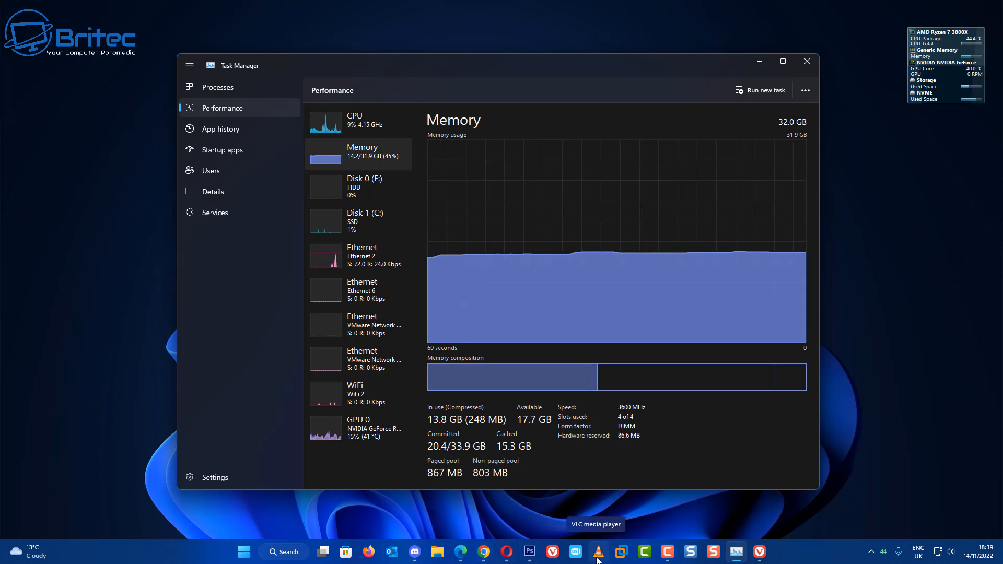
- Play the RTX 3070 build guide mp4 in VLC and skip a couple of minutes ahead
left_click(596, 552)
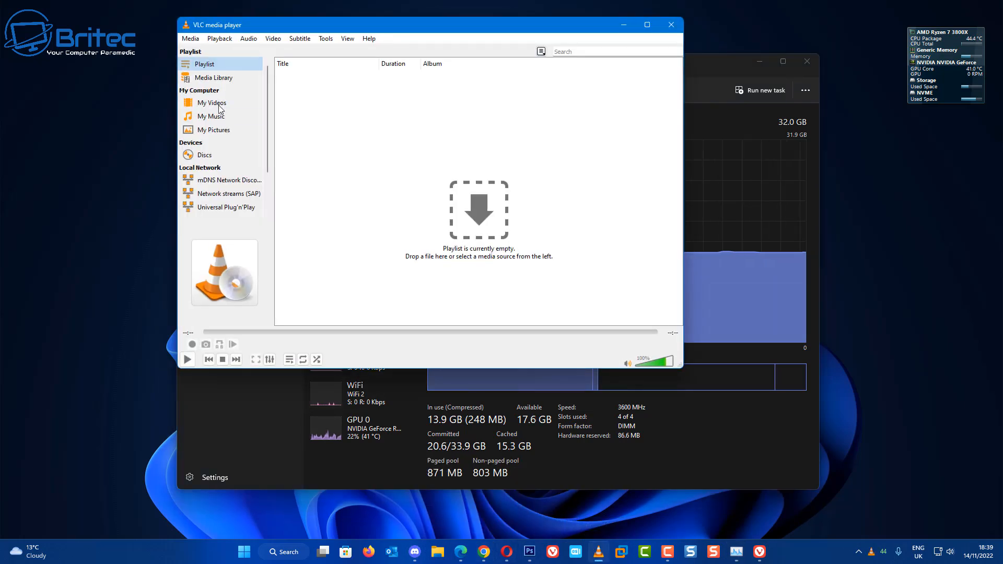
left_click(190, 38)
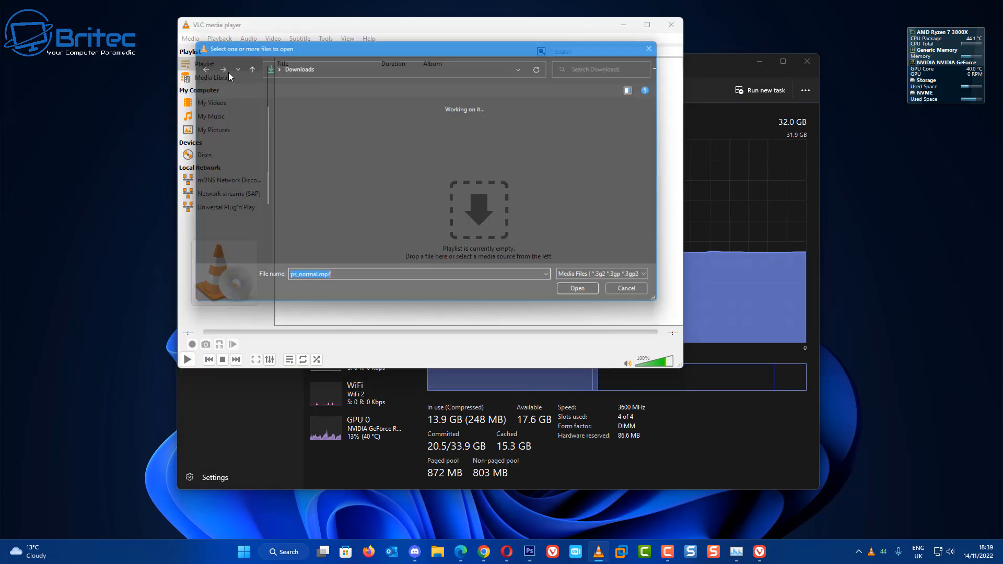
left_click(342, 204)
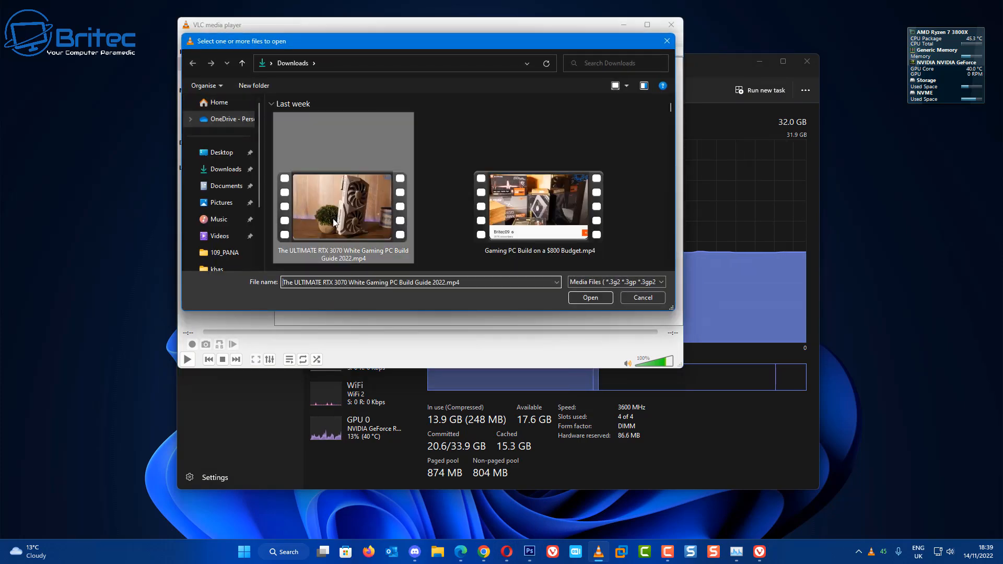
left_click(589, 297)
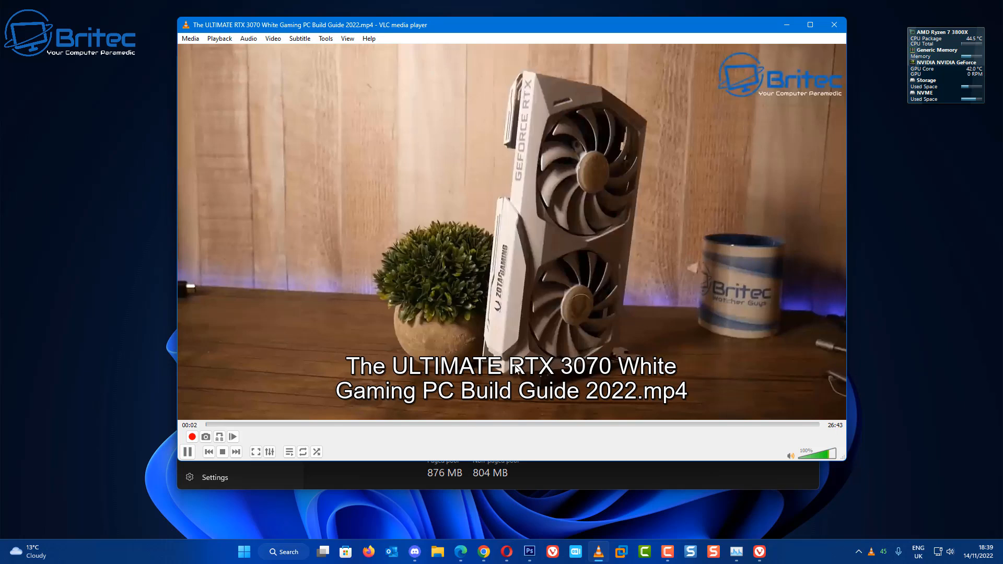
mouse_move(206, 424)
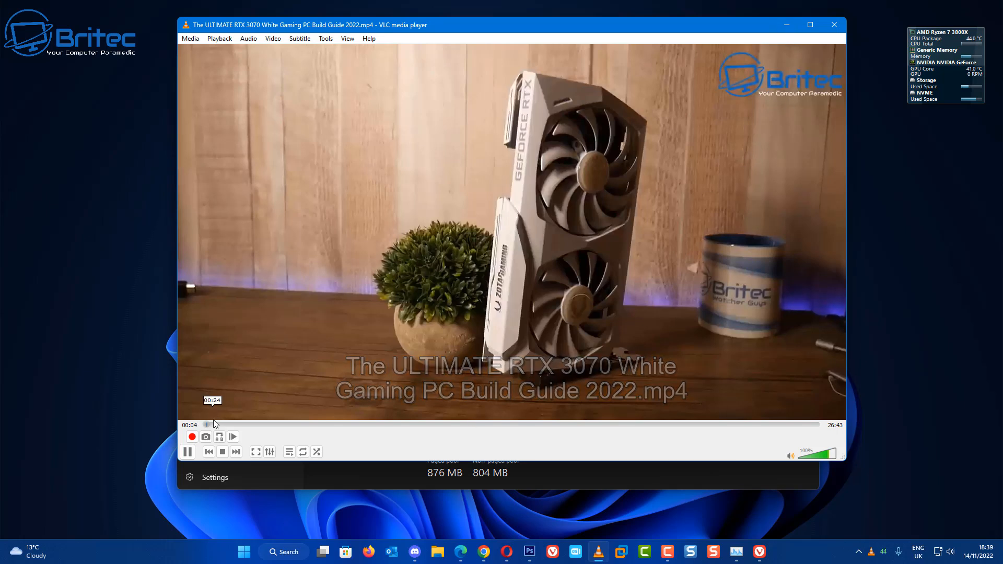
left_click(248, 424)
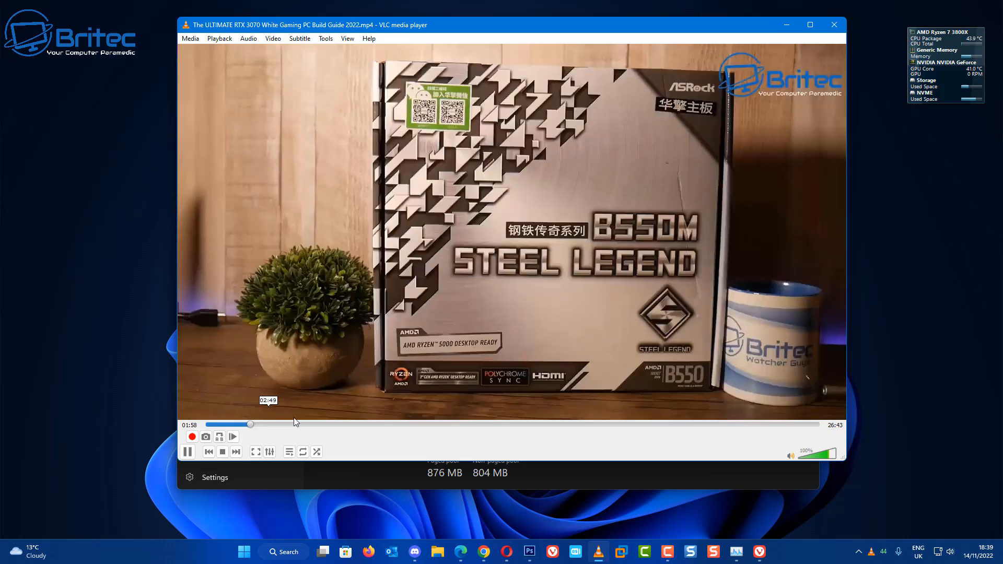
left_click(251, 424)
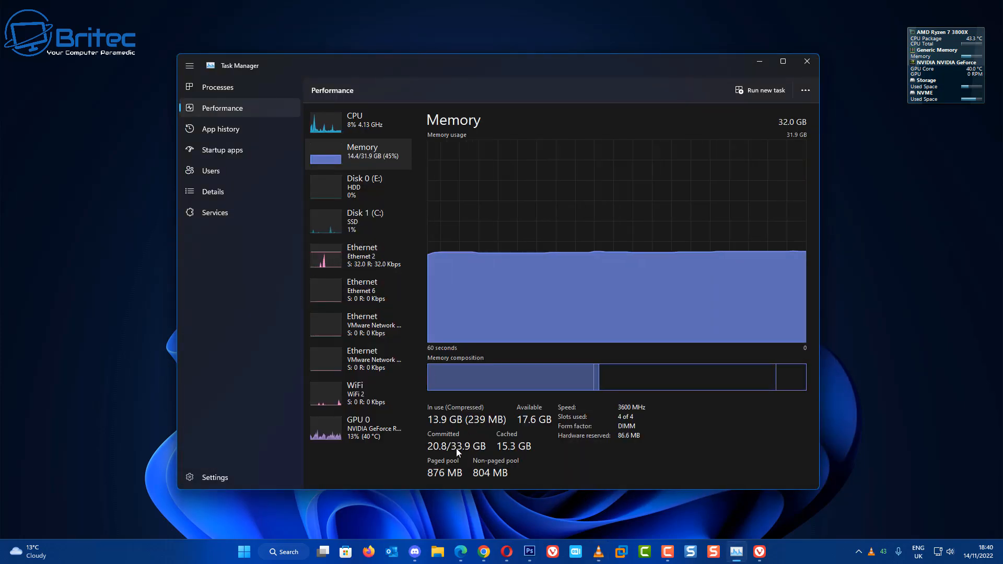
mouse_move(387, 177)
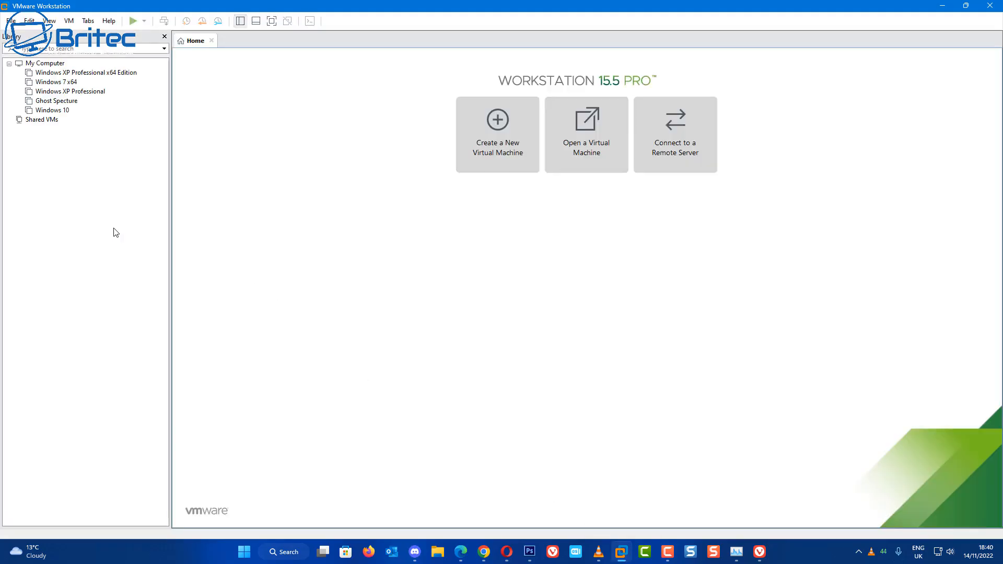
- Power on the Windows 10 VM from the Library pane, then return to Task Manager
left_click(54, 110)
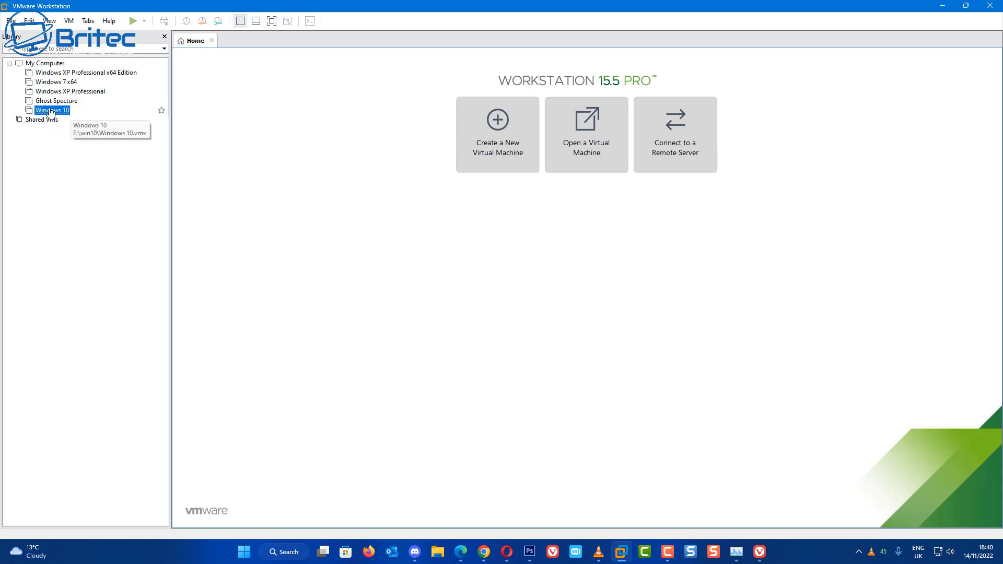
double_click(53, 109)
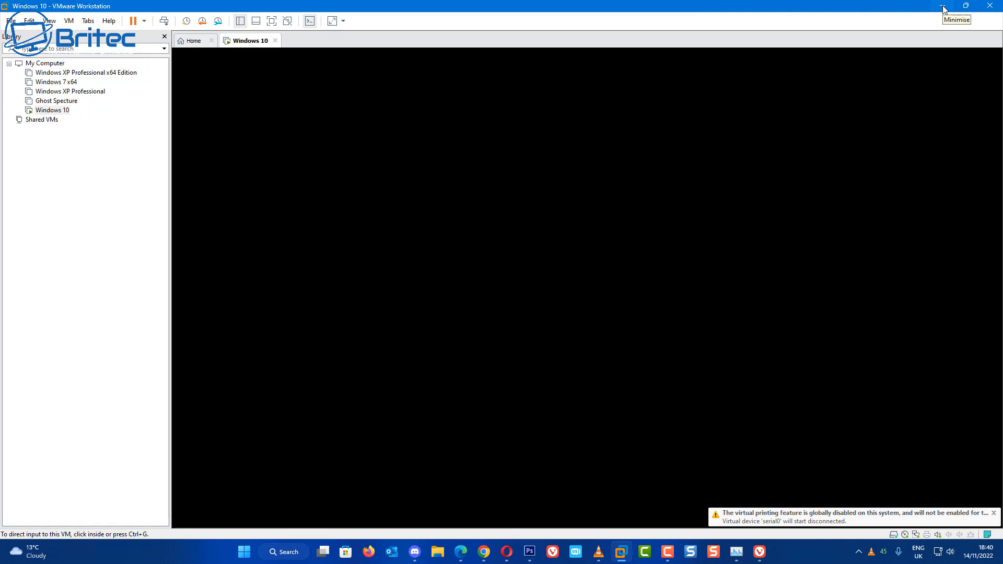
mouse_move(320, 235)
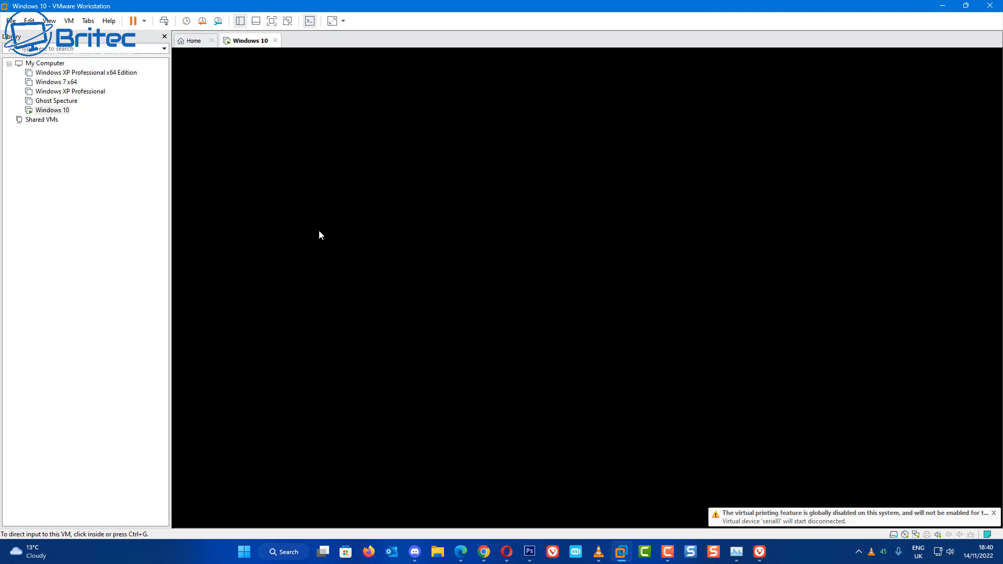
left_click(736, 552)
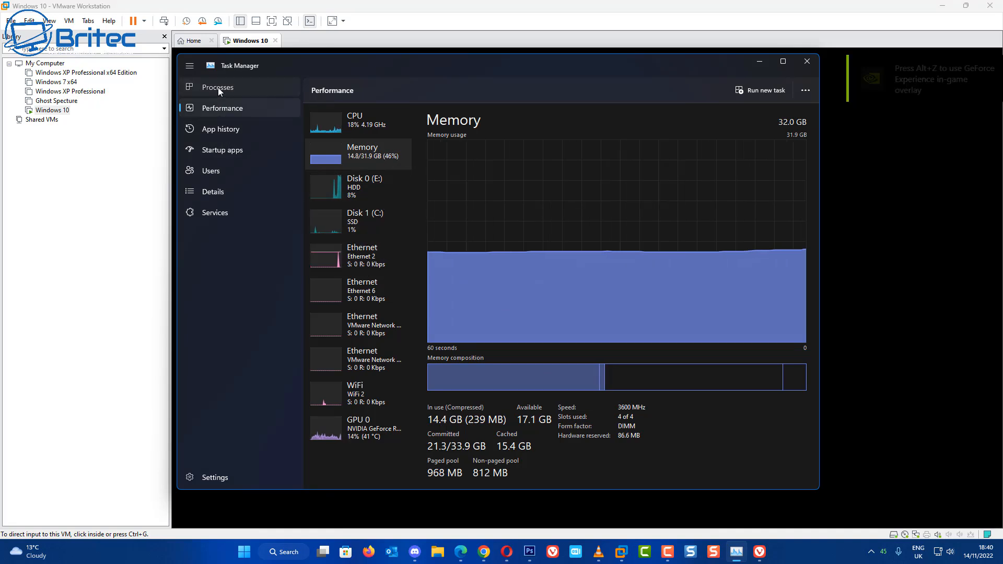
- Check per-app memory under Processes, then watch the Memory graph climb to 71%
left_click(218, 87)
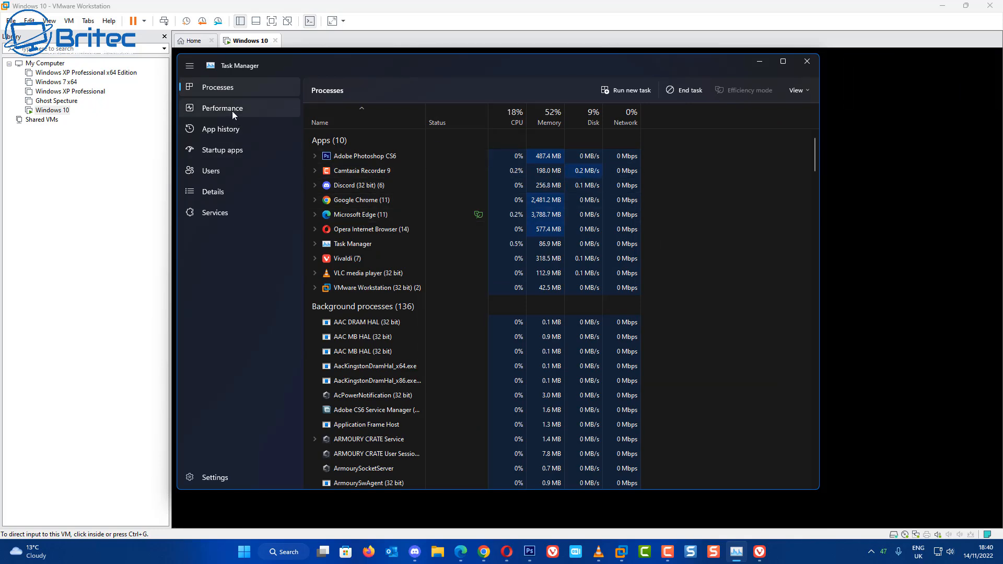
left_click(224, 107)
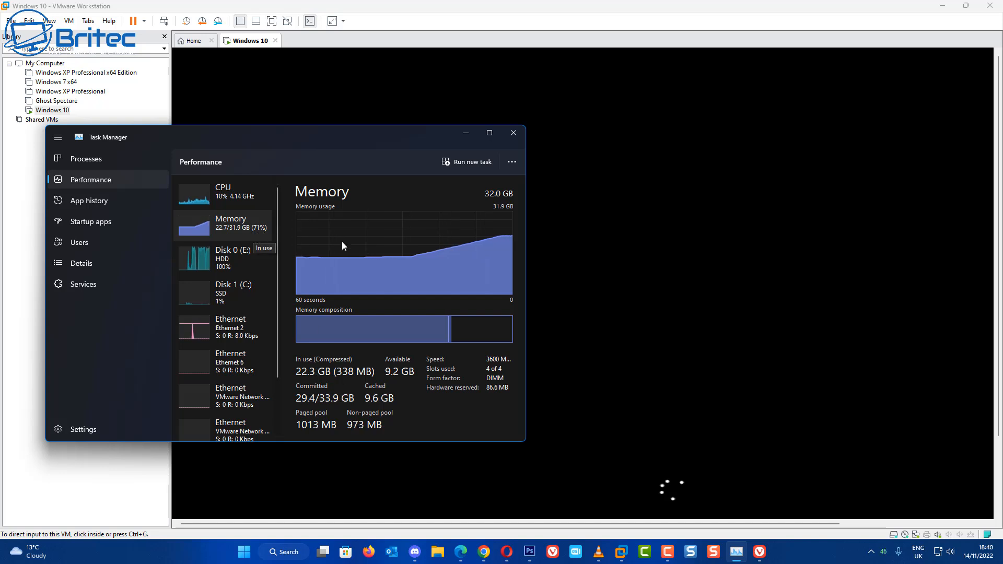
mouse_move(496, 239)
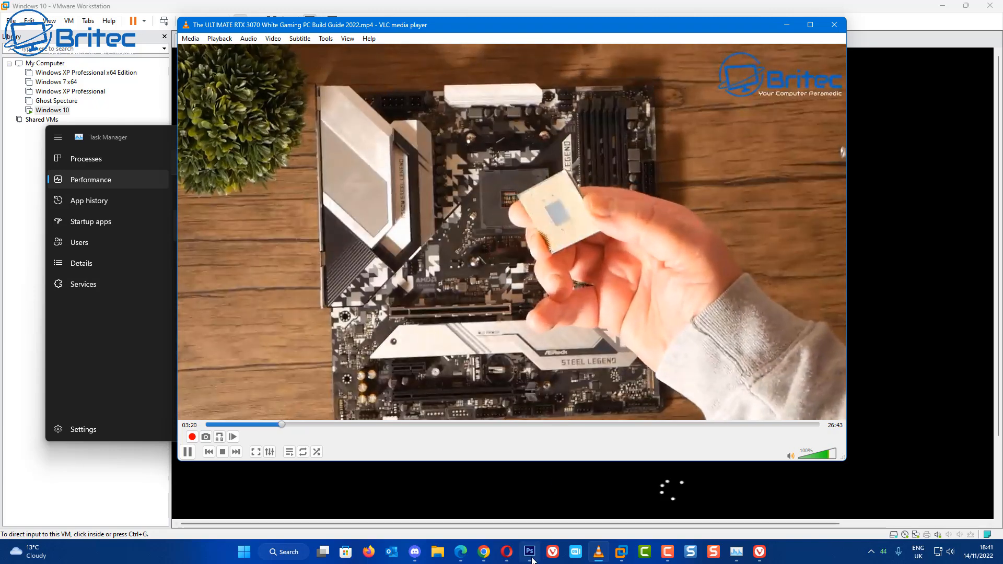
- Glance at the blank Photoshop canvas, then return to the Memory graph holding at 71%
left_click(529, 552)
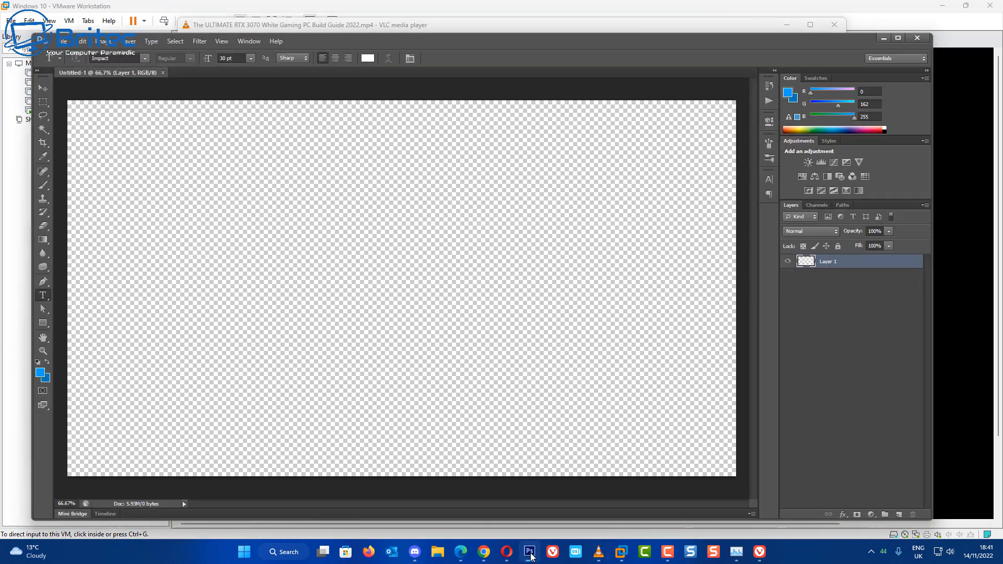
left_click(415, 551)
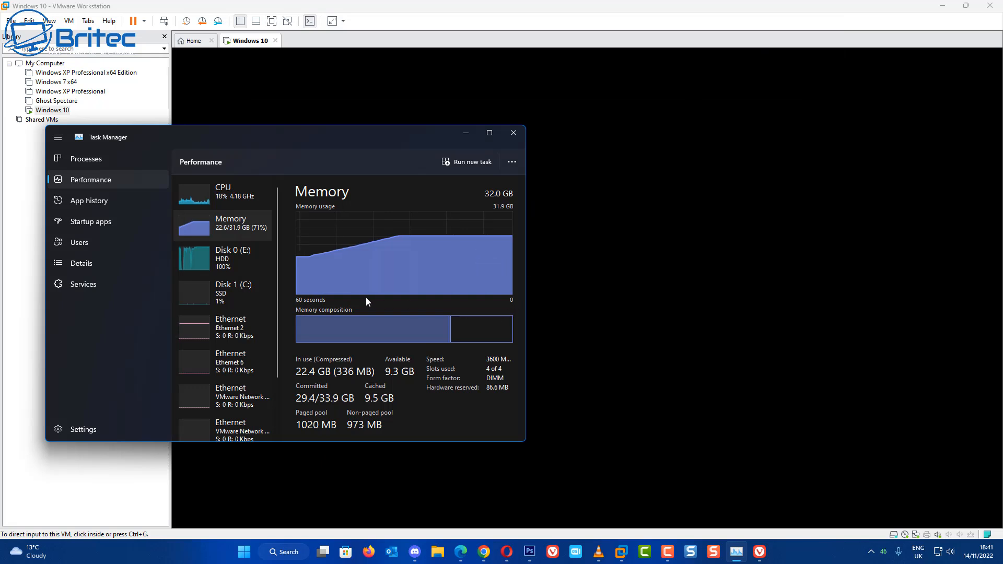
mouse_move(633, 293)
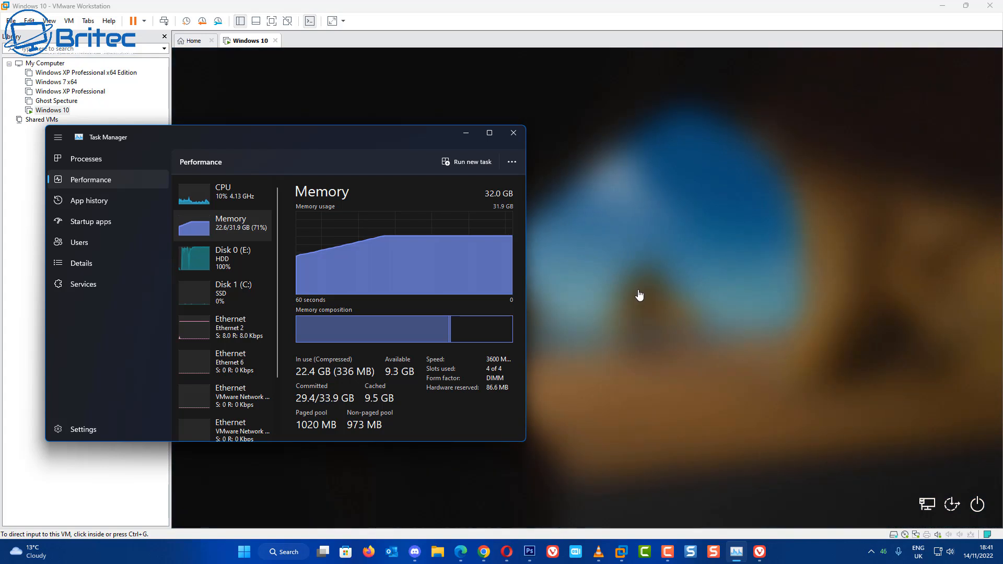
mouse_move(643, 297)
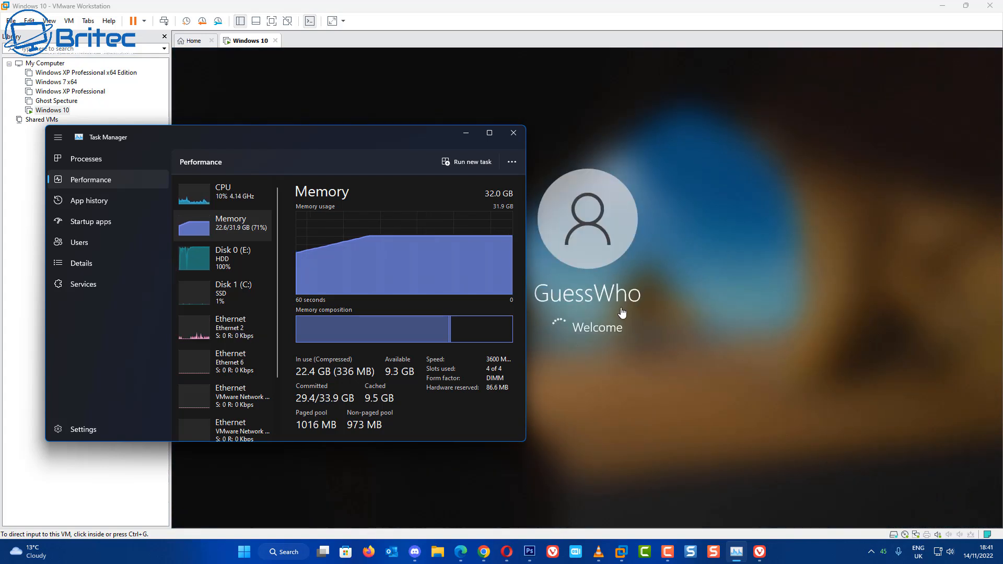
mouse_move(359, 274)
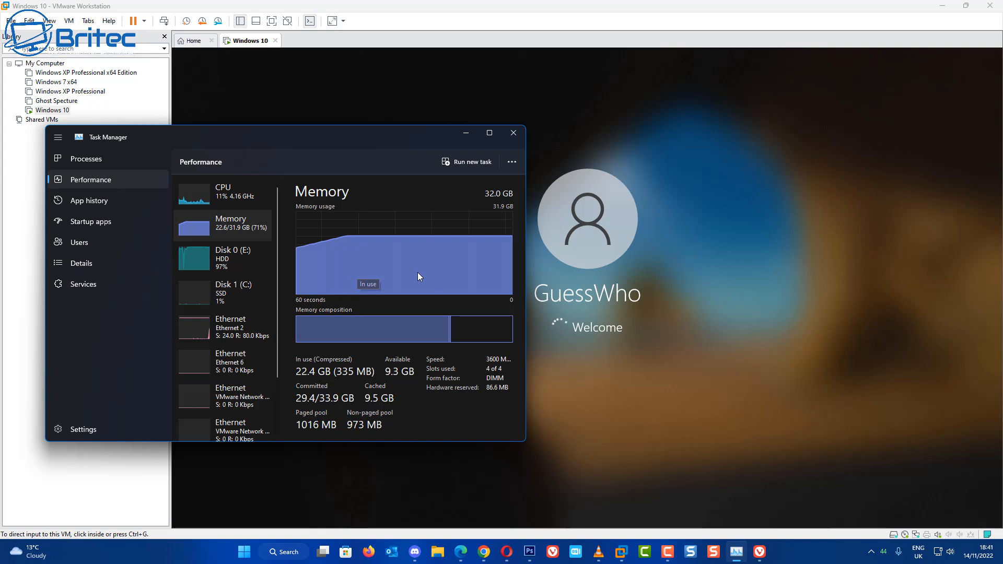
- Launch the game from the Start menu while the Windows 10 VM boots
left_click(243, 552)
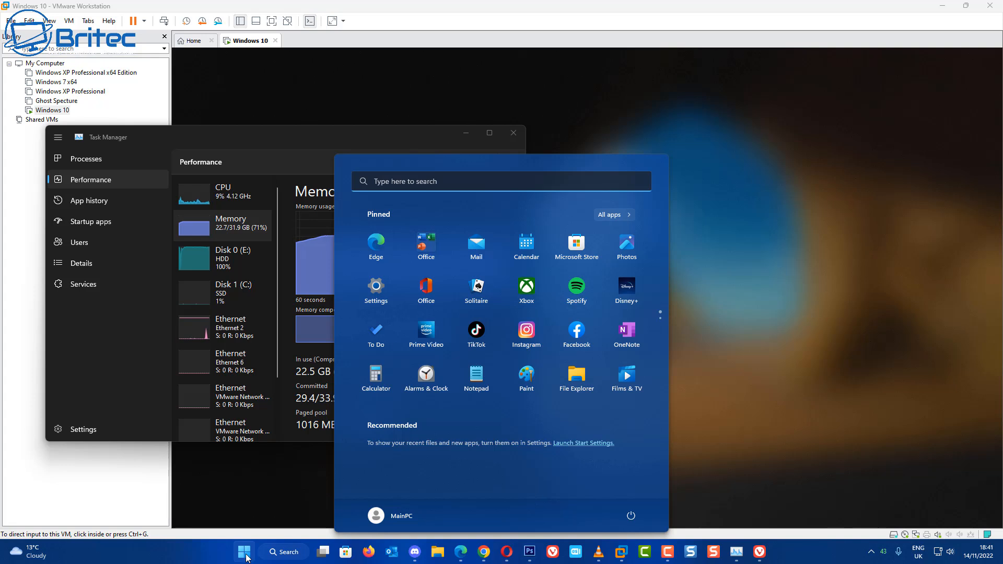
type("2")
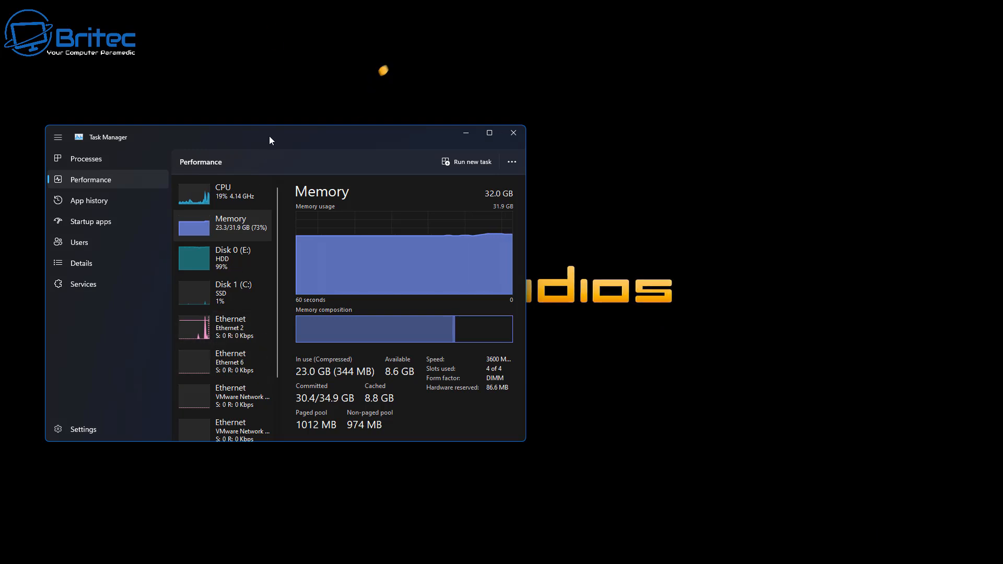
- Drag Task Manager toward the centre to monitor the 73% memory reading
left_click_drag(269, 137, 339, 141)
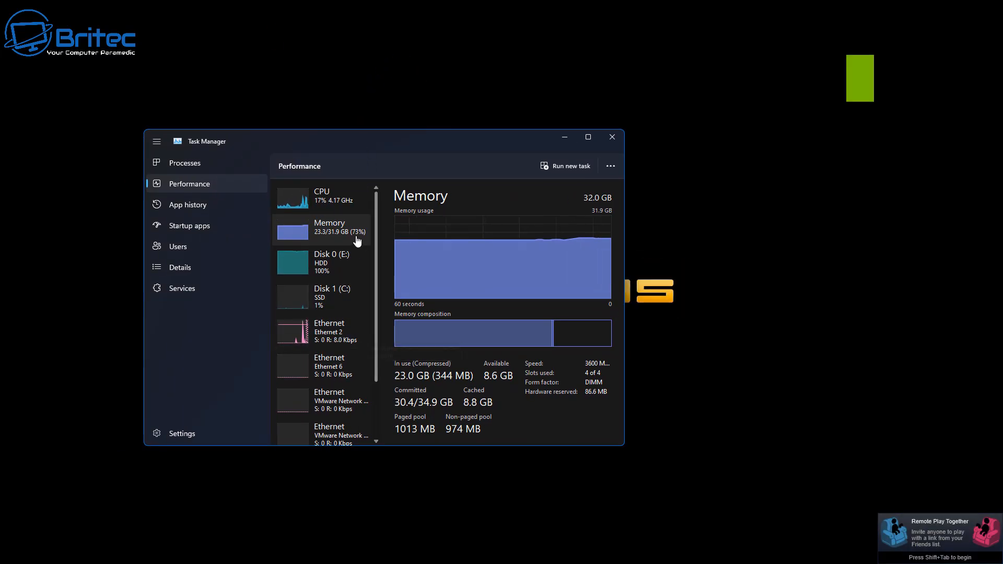
mouse_move(357, 246)
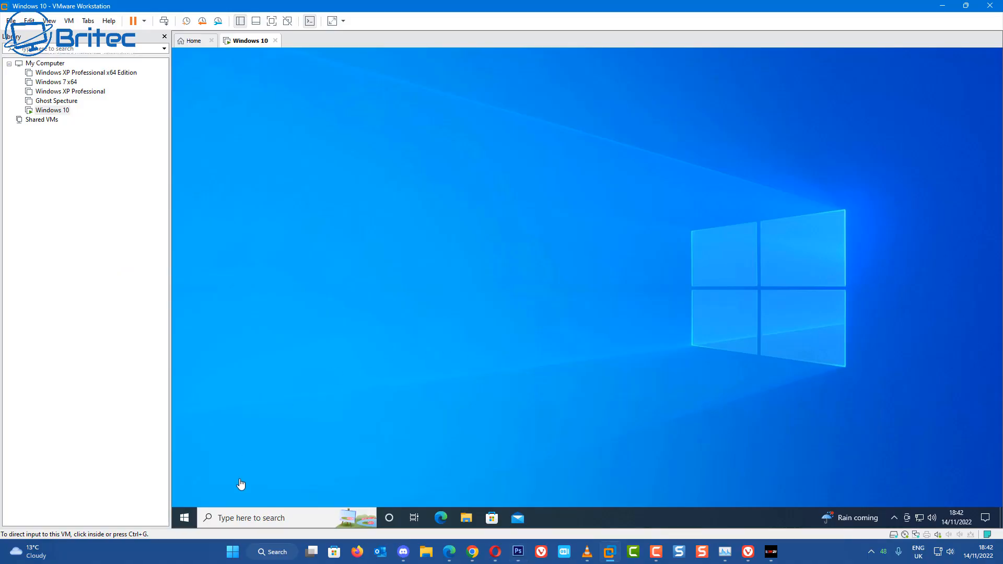
- Move Task Manager over the VM, close VLC and other apps, and show the VM
left_click(184, 518)
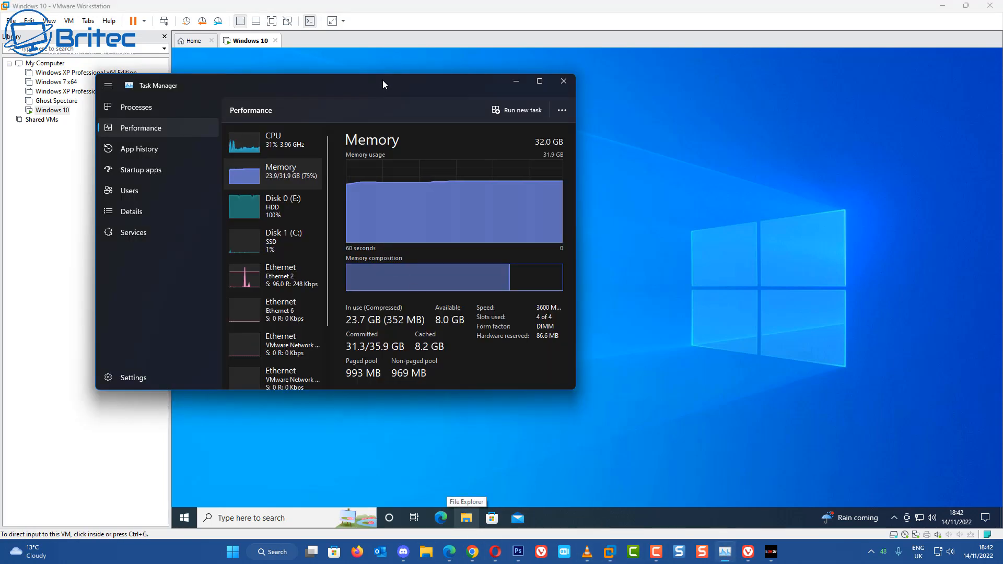
left_click_drag(384, 85, 561, 134)
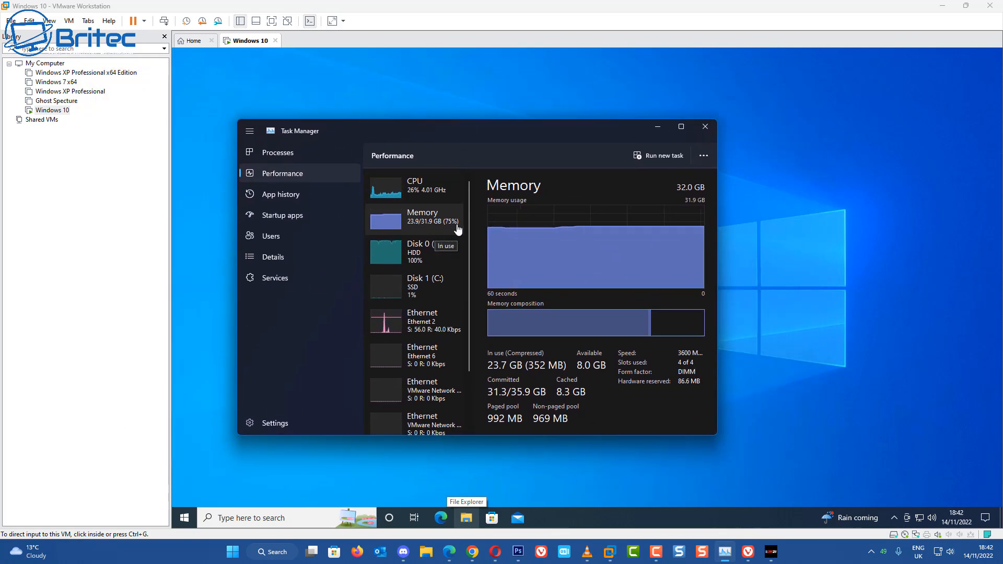
mouse_move(486, 465)
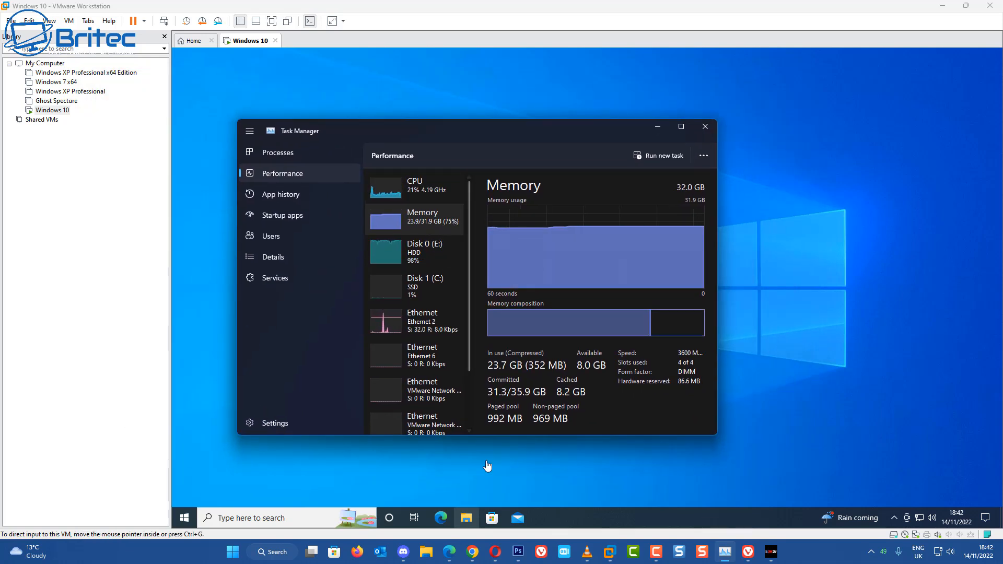
left_click(473, 552)
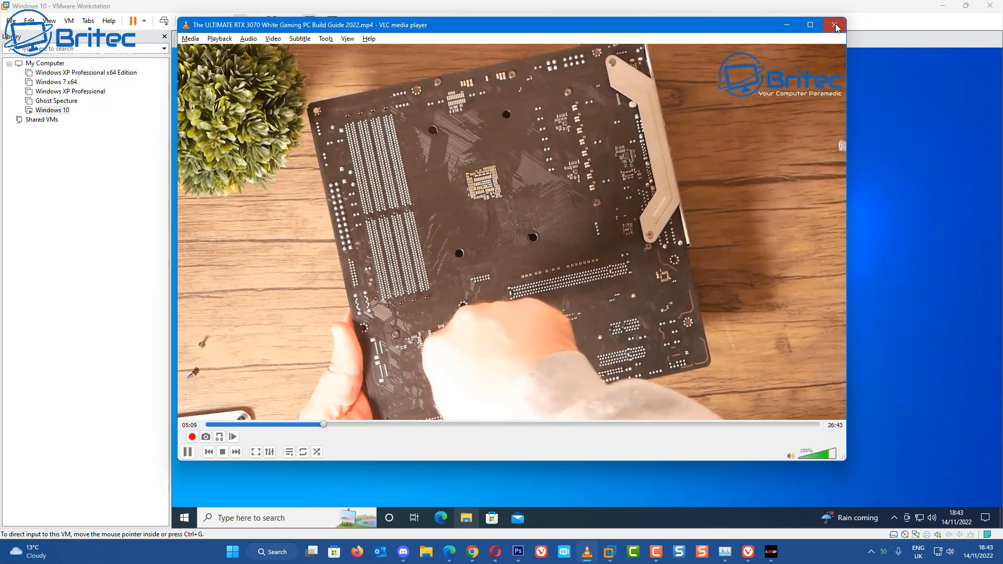
left_click(835, 25)
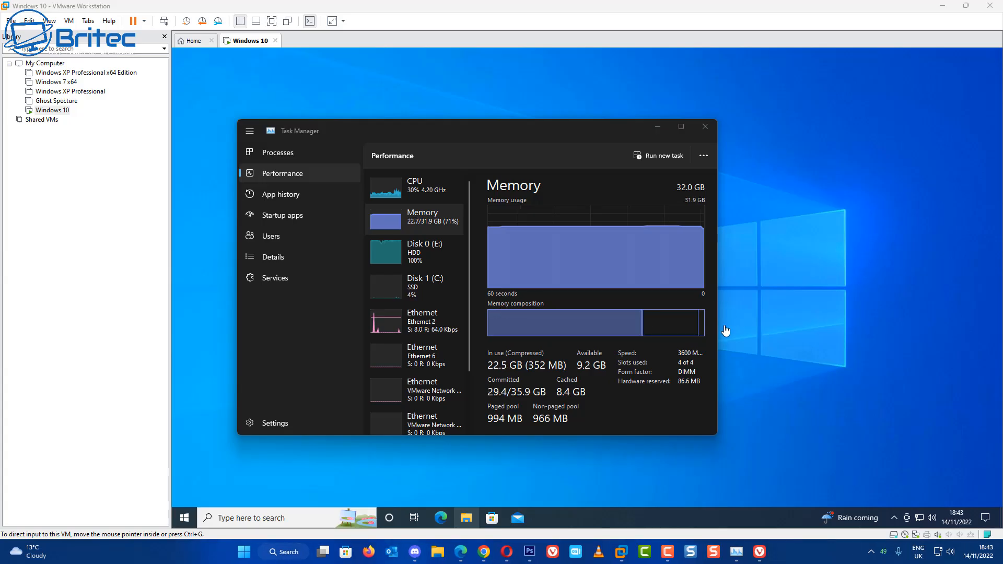
mouse_move(645, 351)
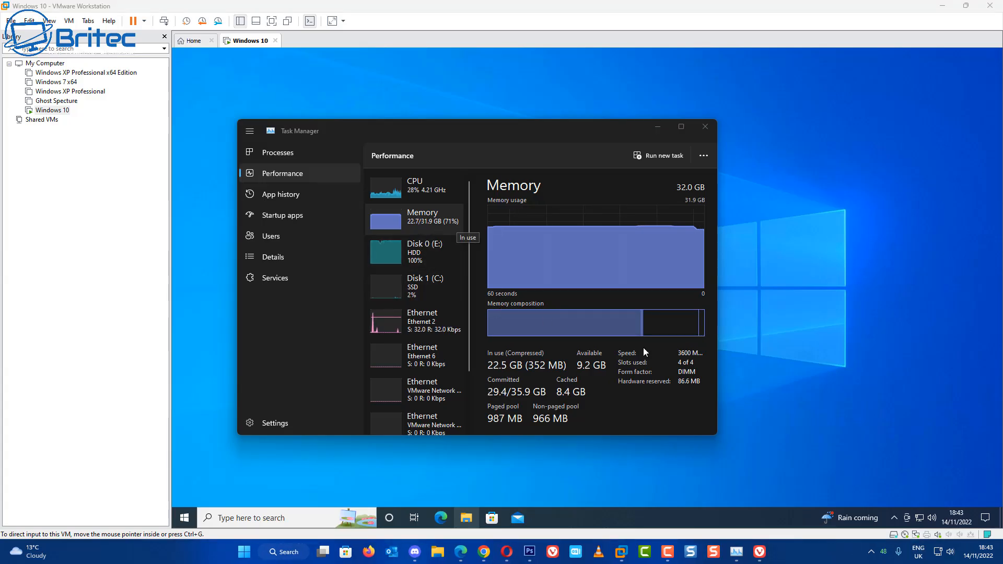
right_click(759, 552)
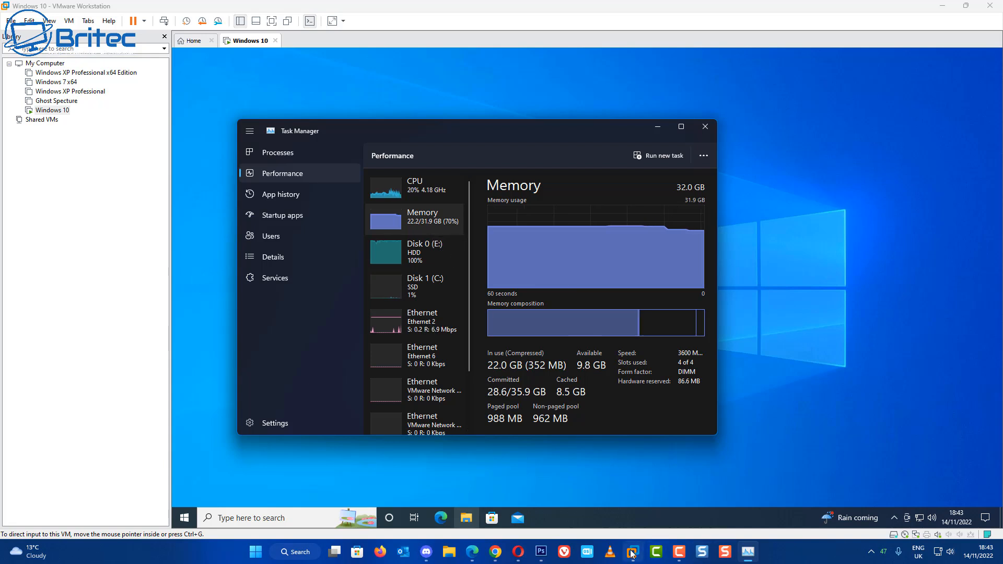
left_click(704, 127)
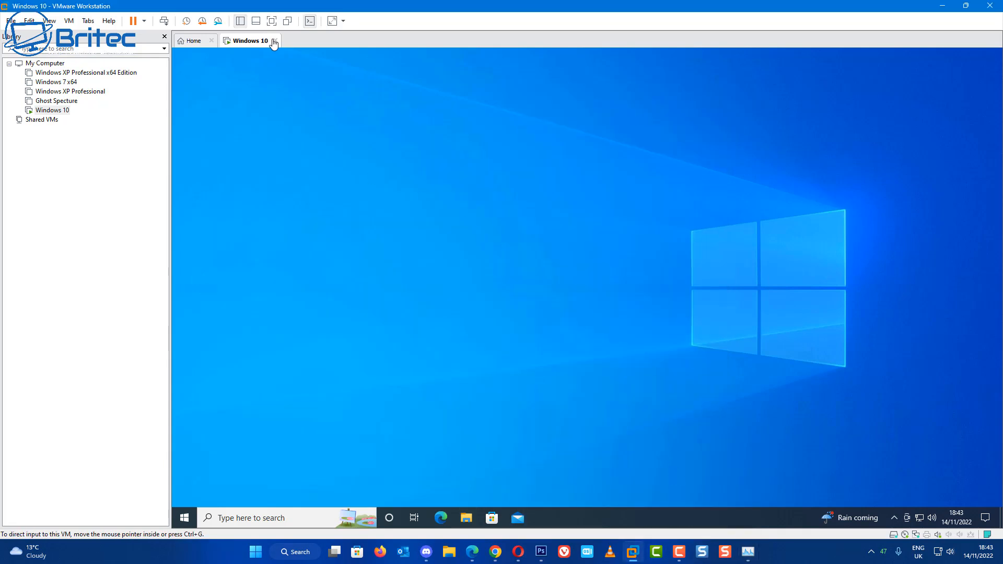
- Close the Windows 10 VM, confirm memory at 19% via Processes and Performance, and close Task Manager
left_click(274, 41)
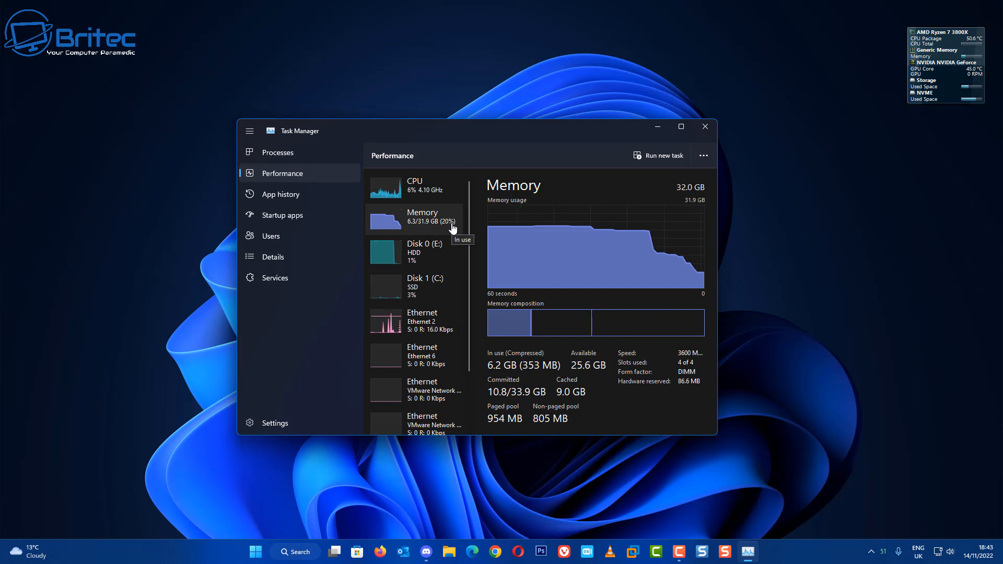
left_click(277, 152)
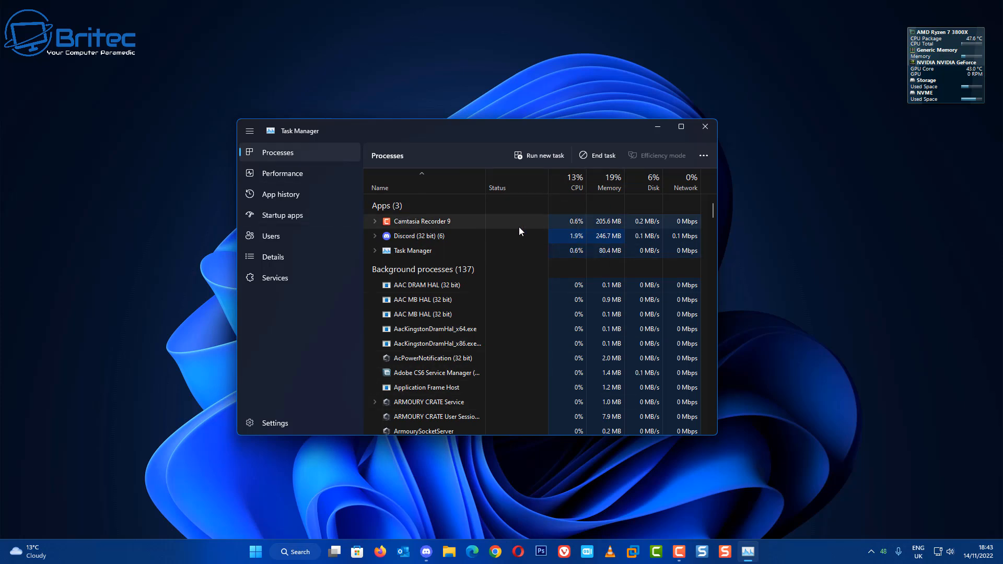
left_click(281, 173)
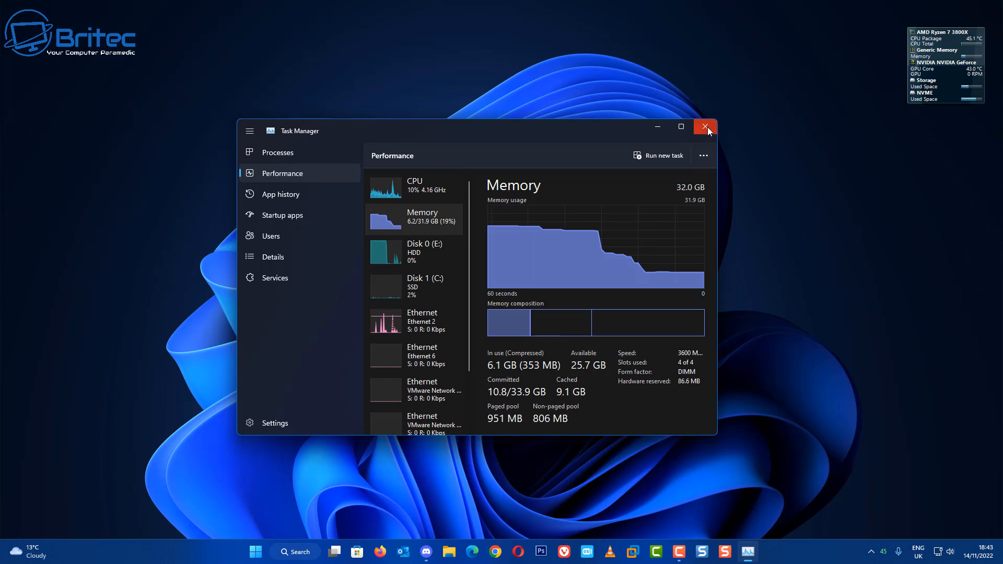
left_click(706, 127)
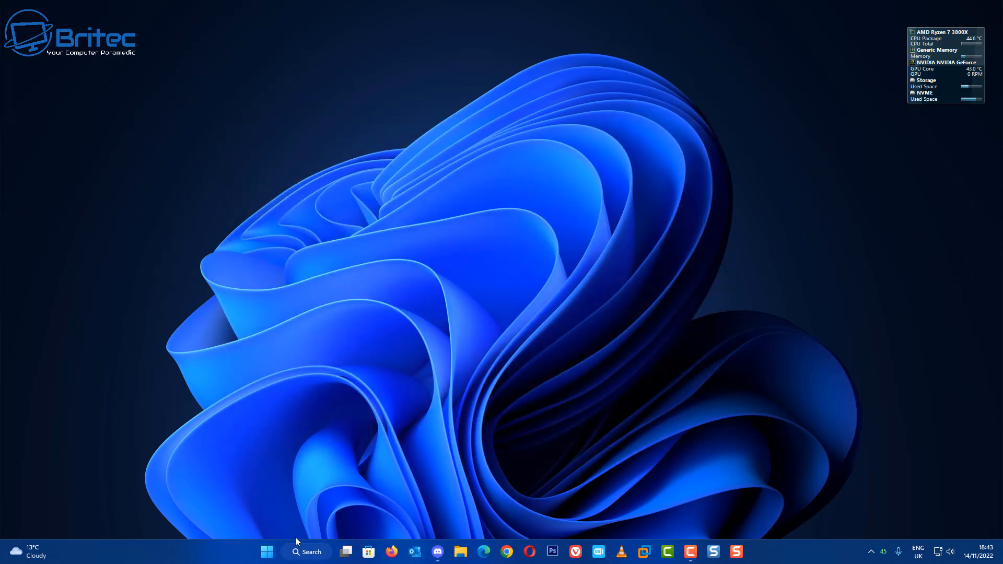
- Search the Start menu for 'system information' and open the best match
left_click(267, 552)
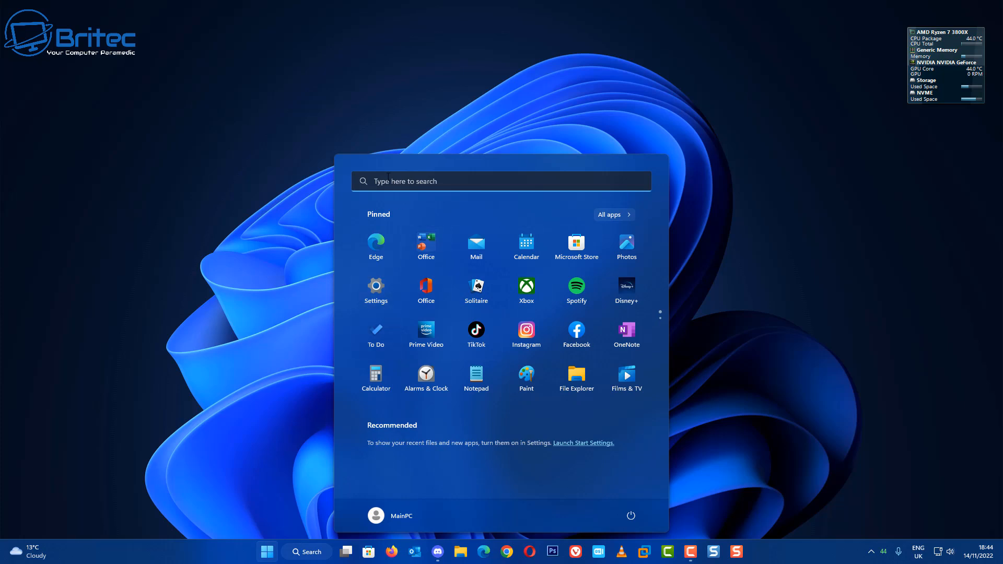
type("system Information")
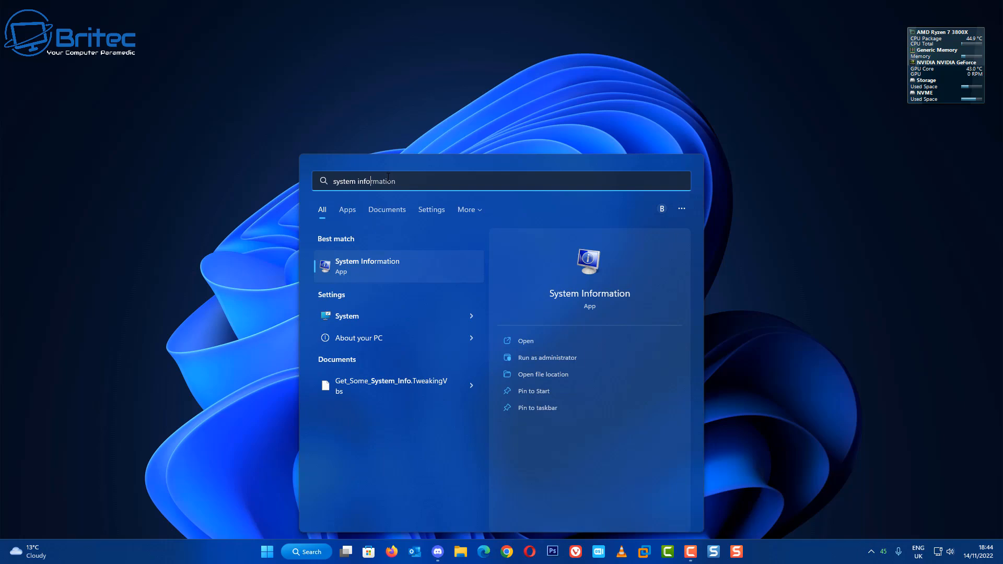
left_click(524, 340)
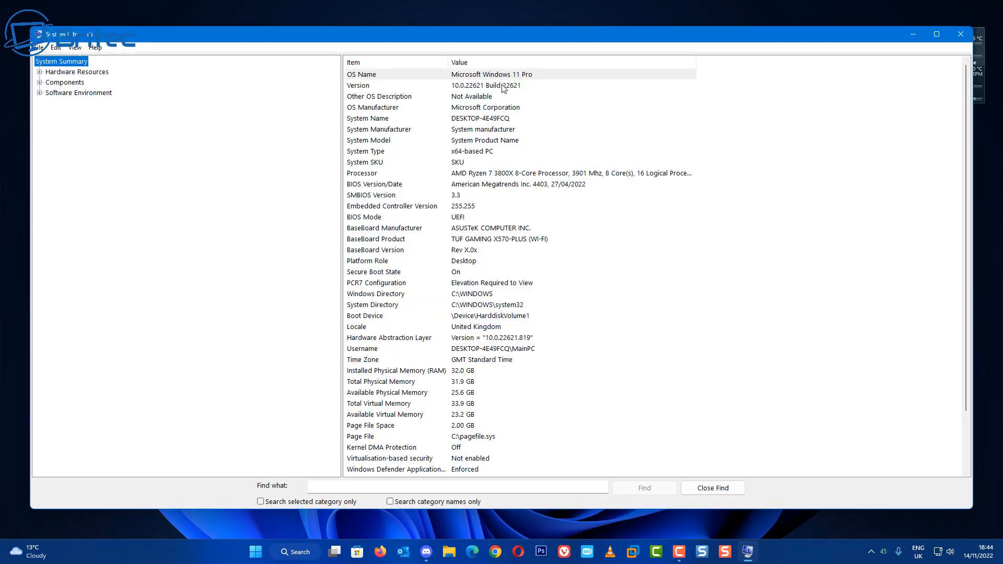
mouse_move(459, 197)
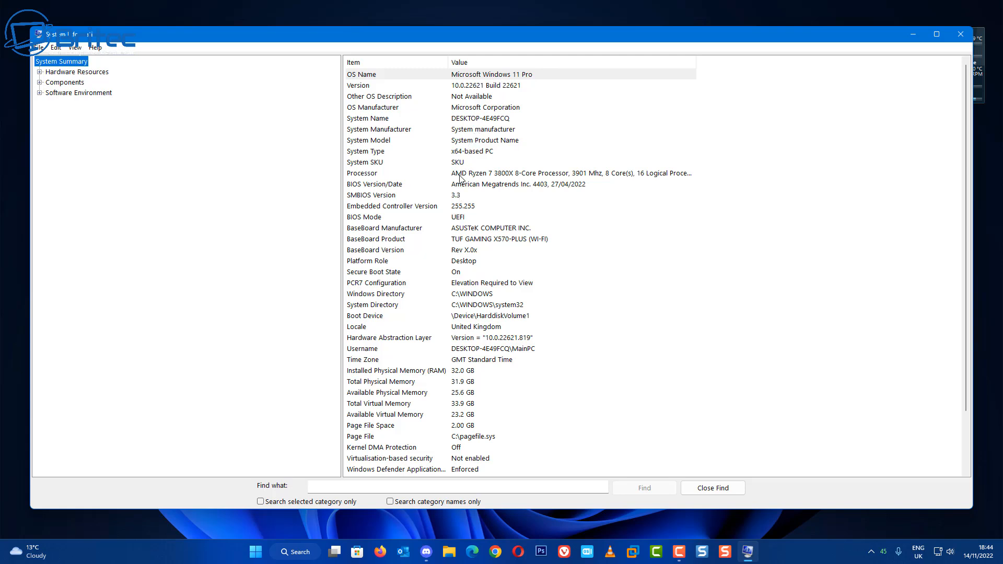
mouse_move(855, 251)
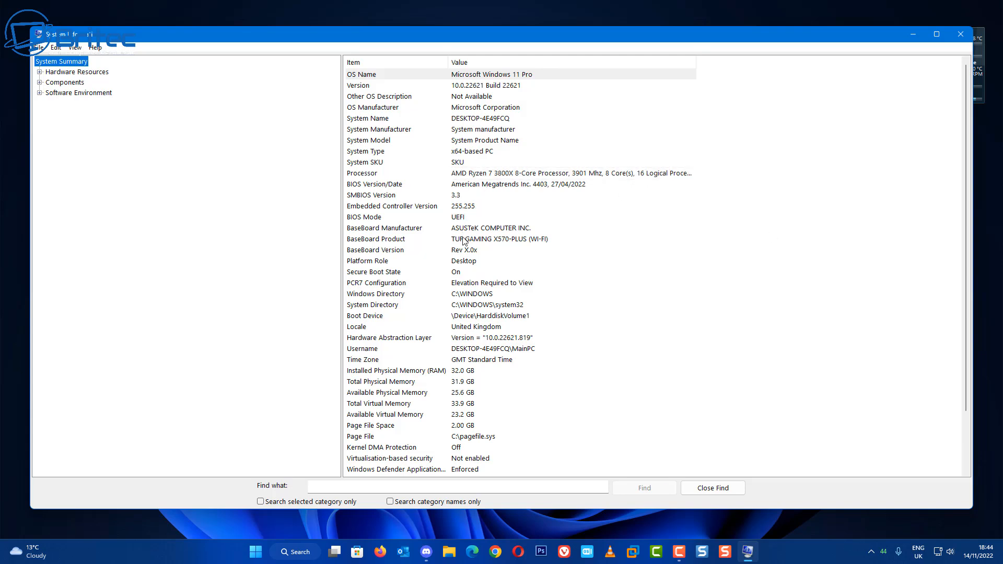
mouse_move(481, 301)
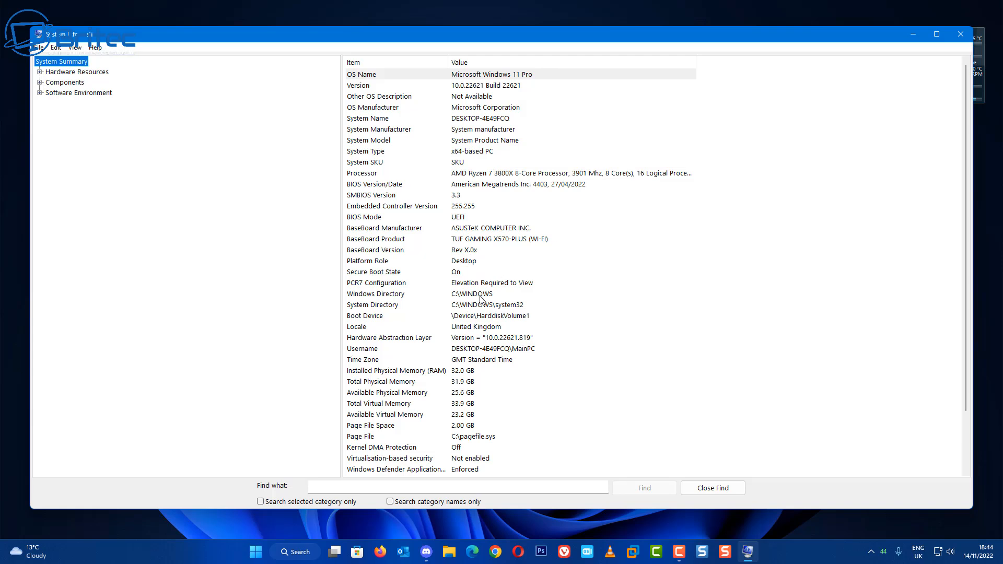
mouse_move(521, 346)
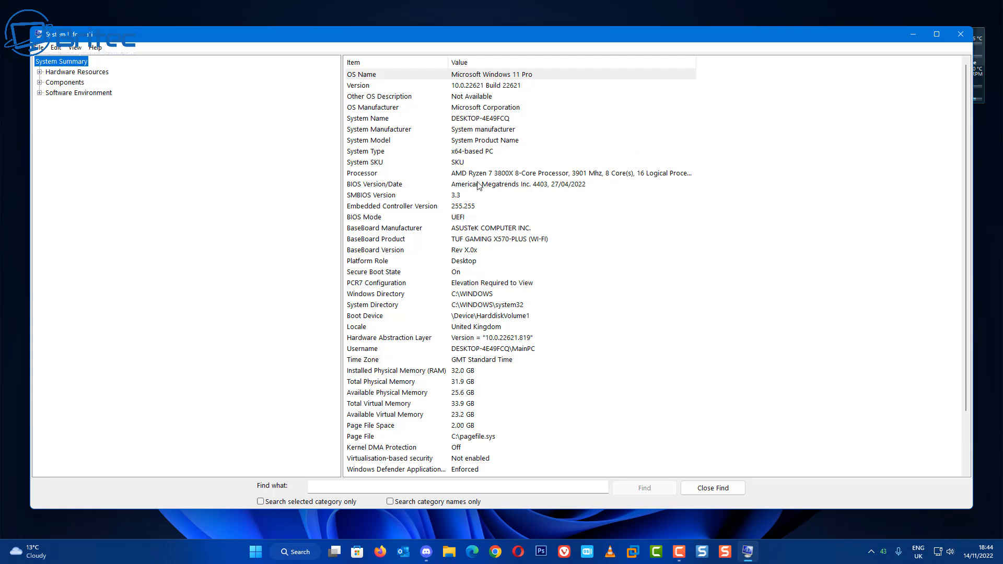
mouse_move(888, 76)
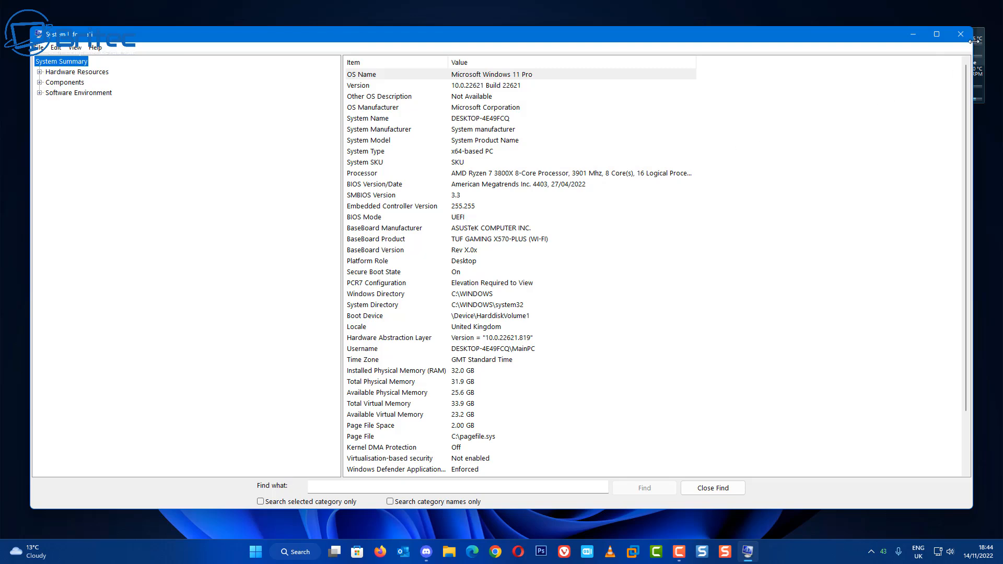
- Close System Information after reading 32.0 GB installed and 25.6 GB available RAM
left_click(960, 34)
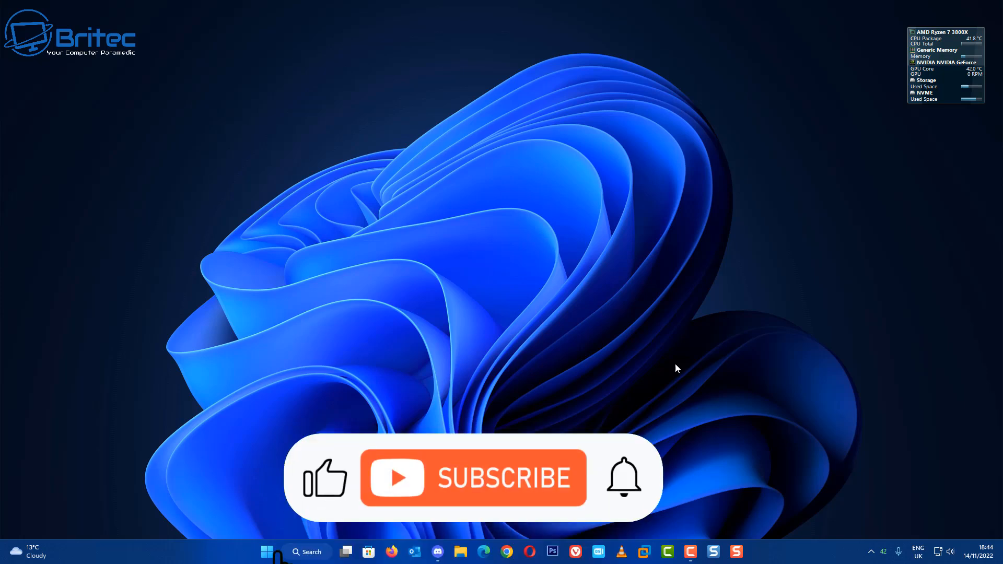
left_click(473, 478)
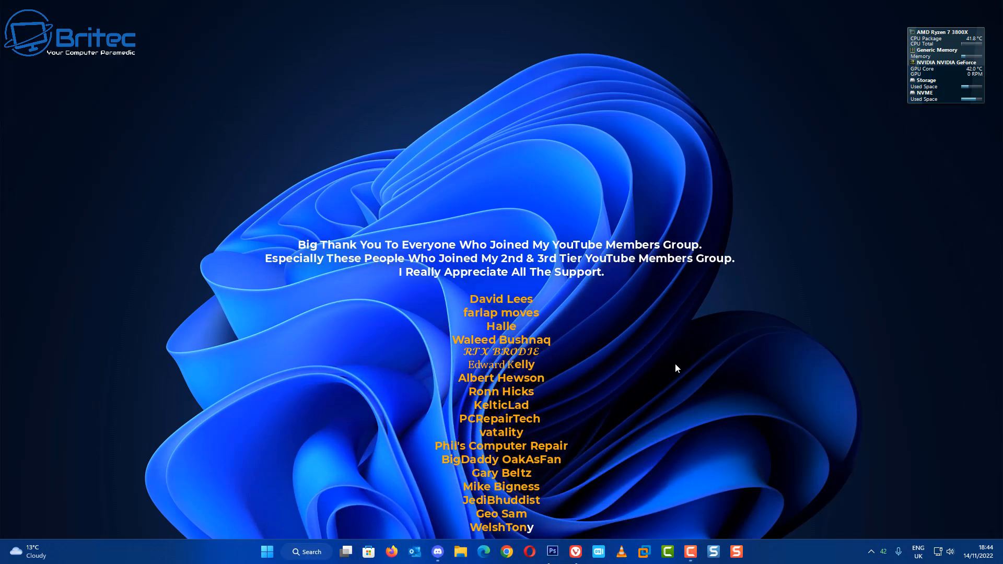
scroll("down", 3)
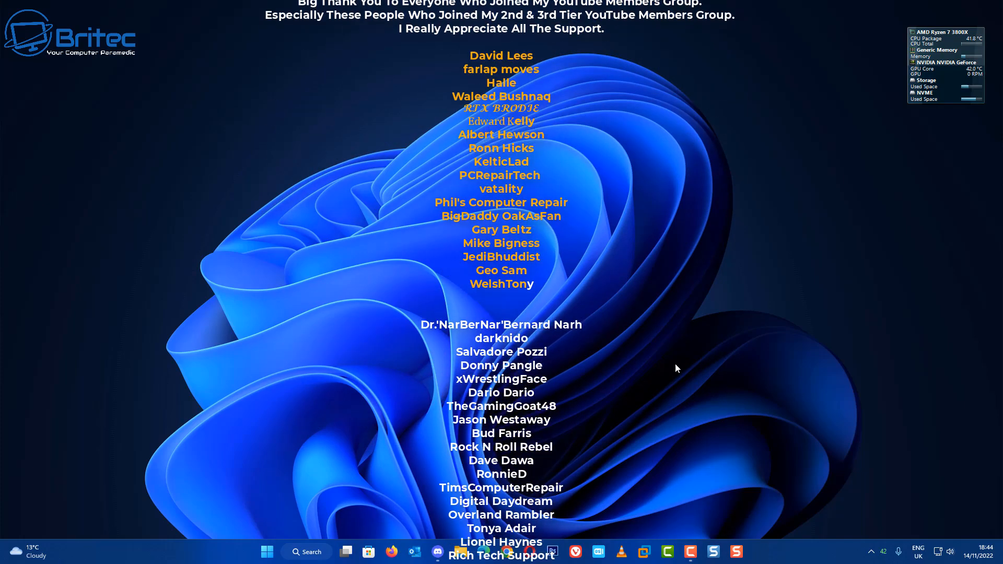